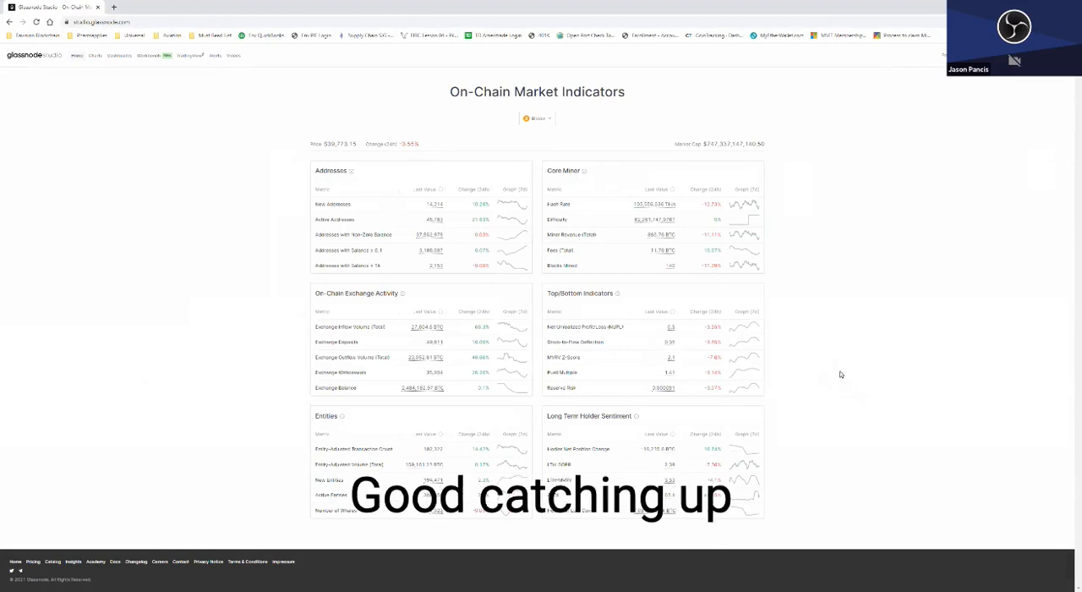
mouse_move(769, 363)
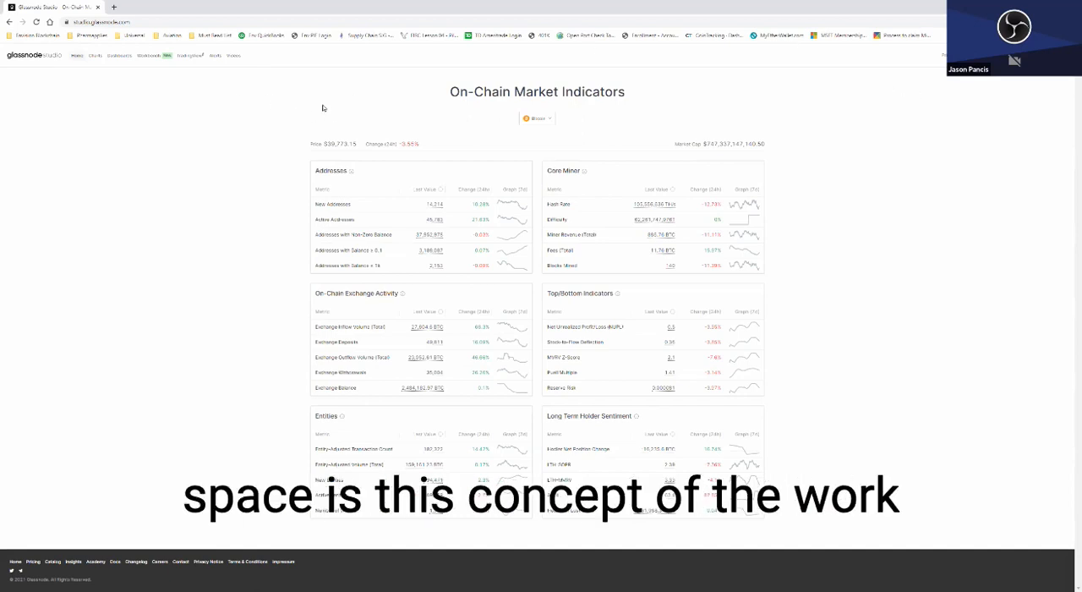
mouse_move(299, 115)
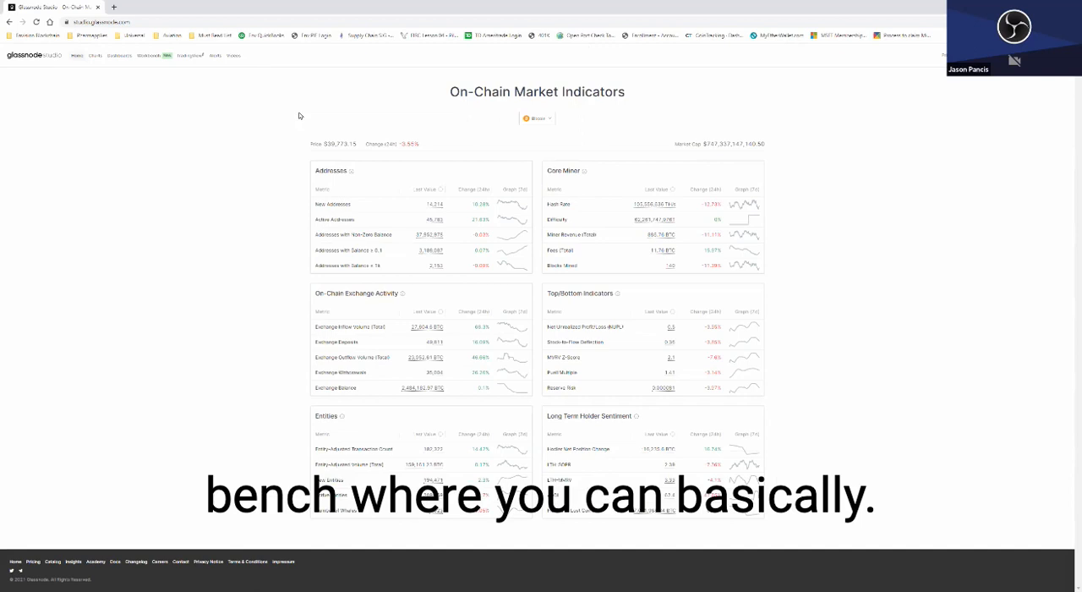
mouse_move(309, 111)
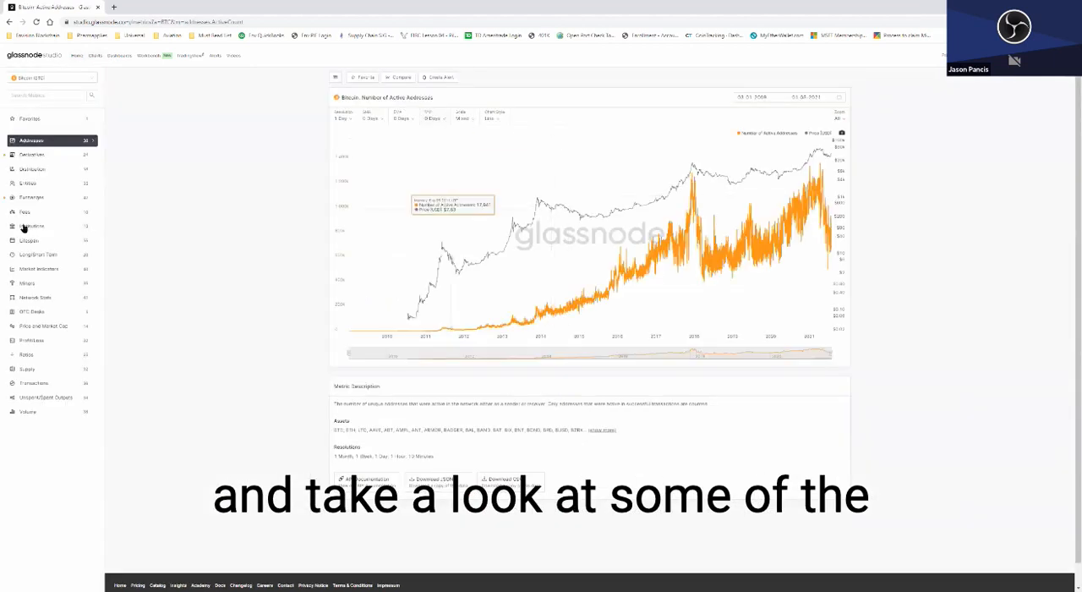
Go to the prebuilt dashboards and choose the BTC: Core On-chain dashboard.
click(50, 78)
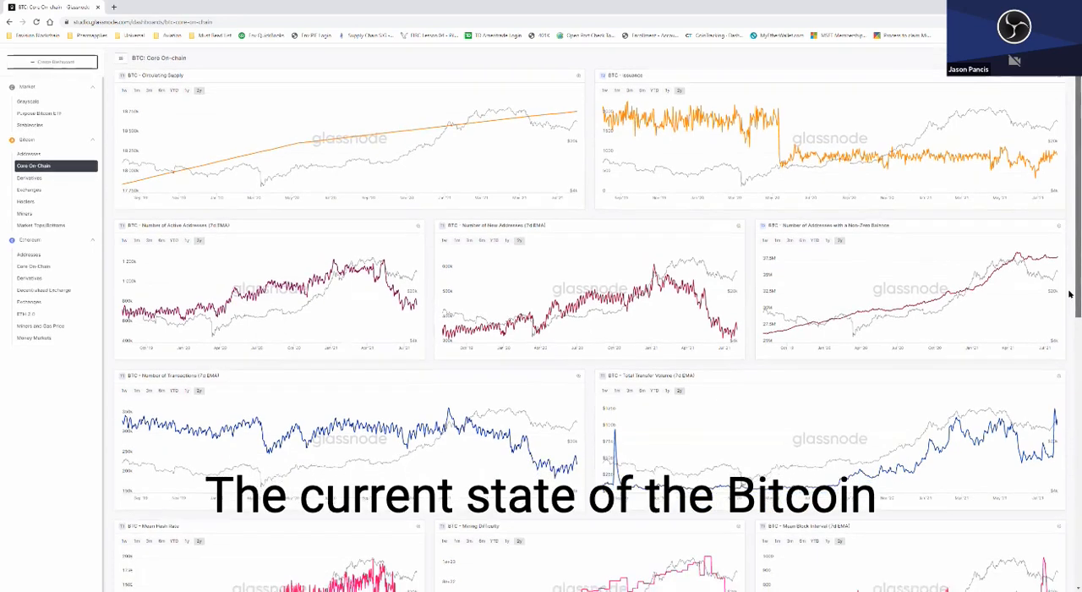
Scroll down through the dashboard's grid of core on-chain charts.
scroll(down, 3)
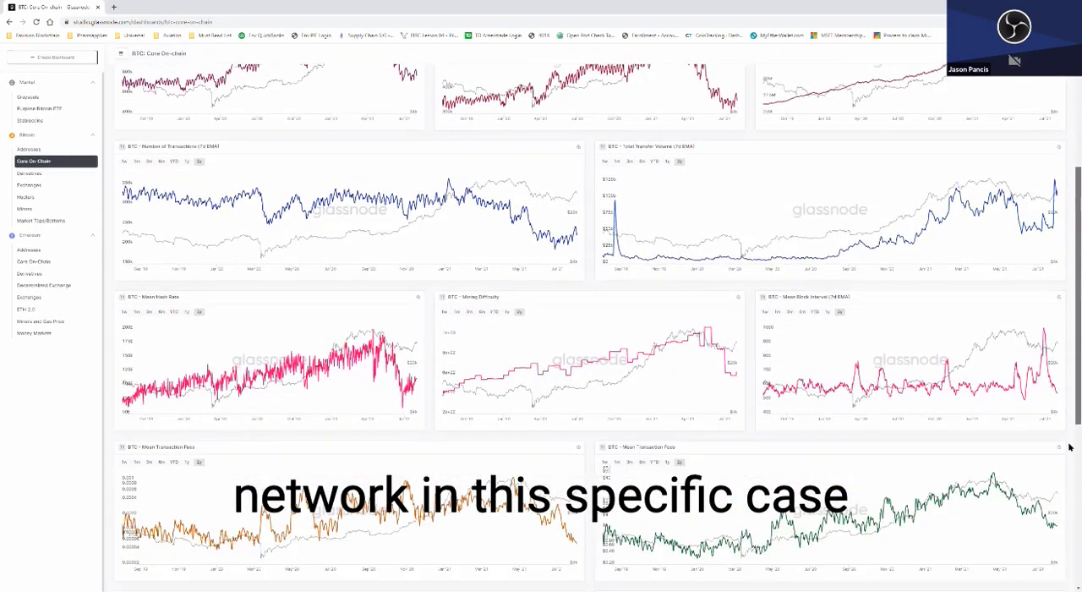
scroll(down, 3)
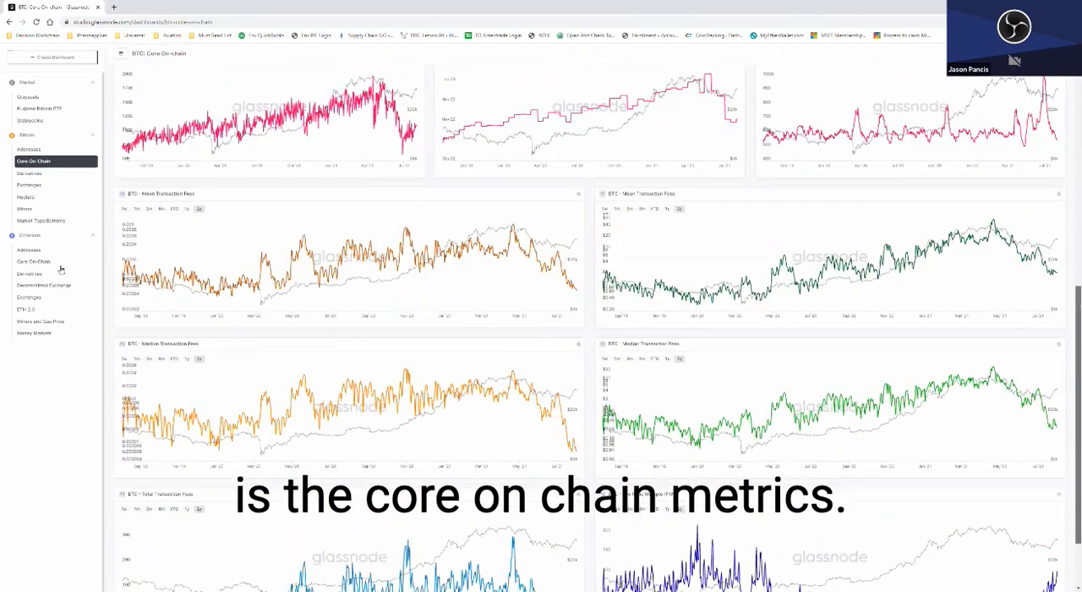
scroll(down, 3)
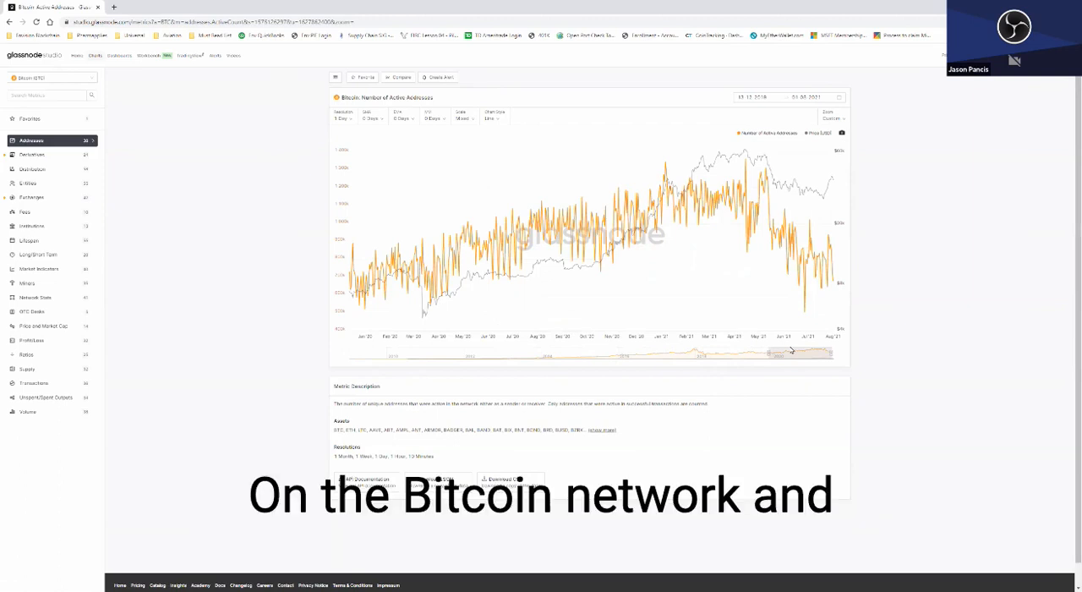
mouse_move(798, 350)
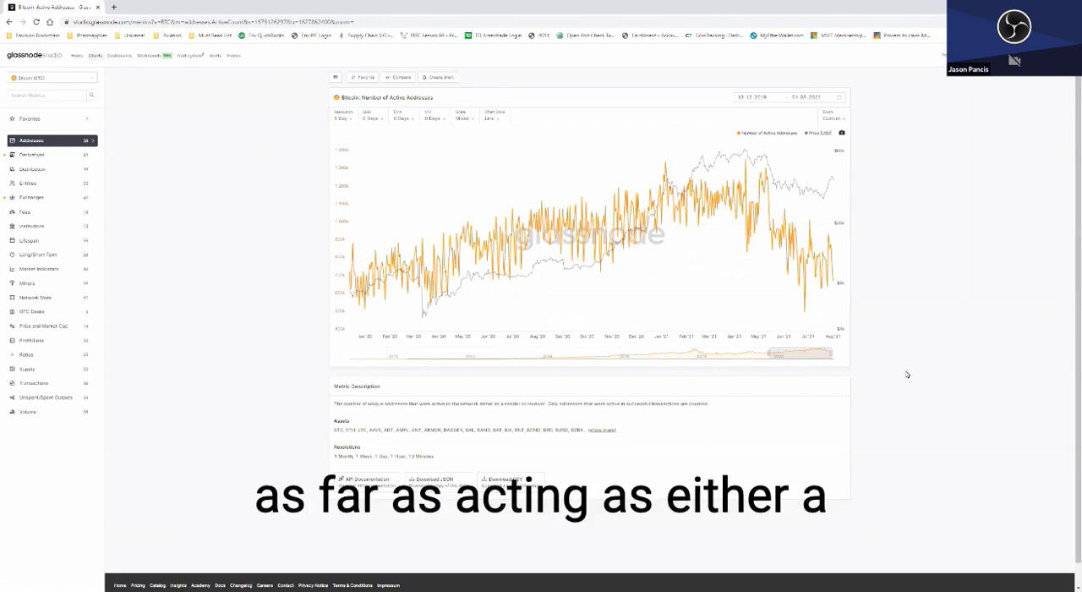
mouse_move(906, 375)
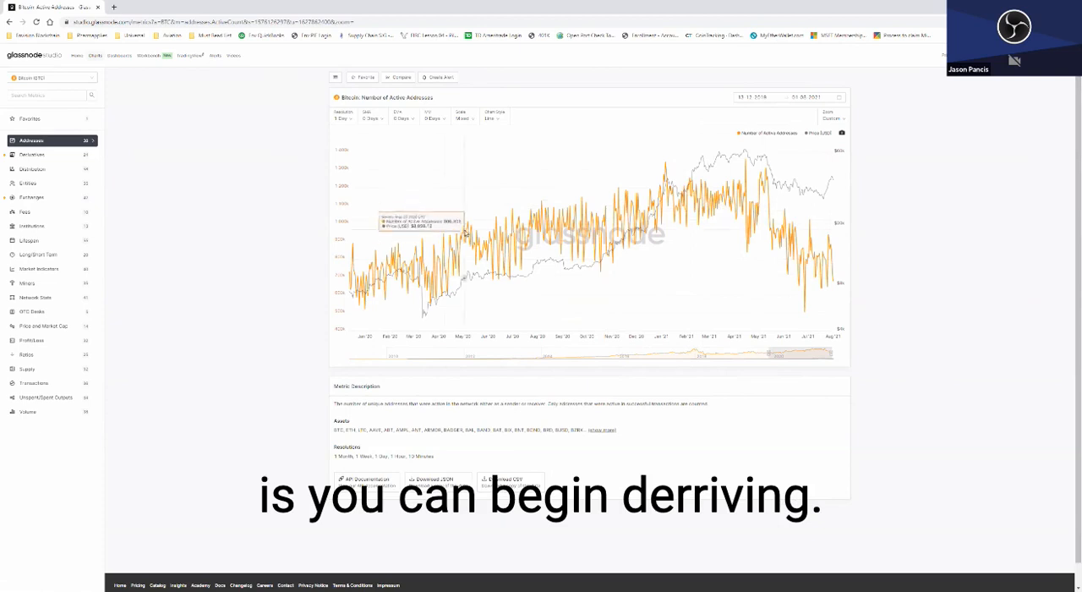
mouse_move(829, 262)
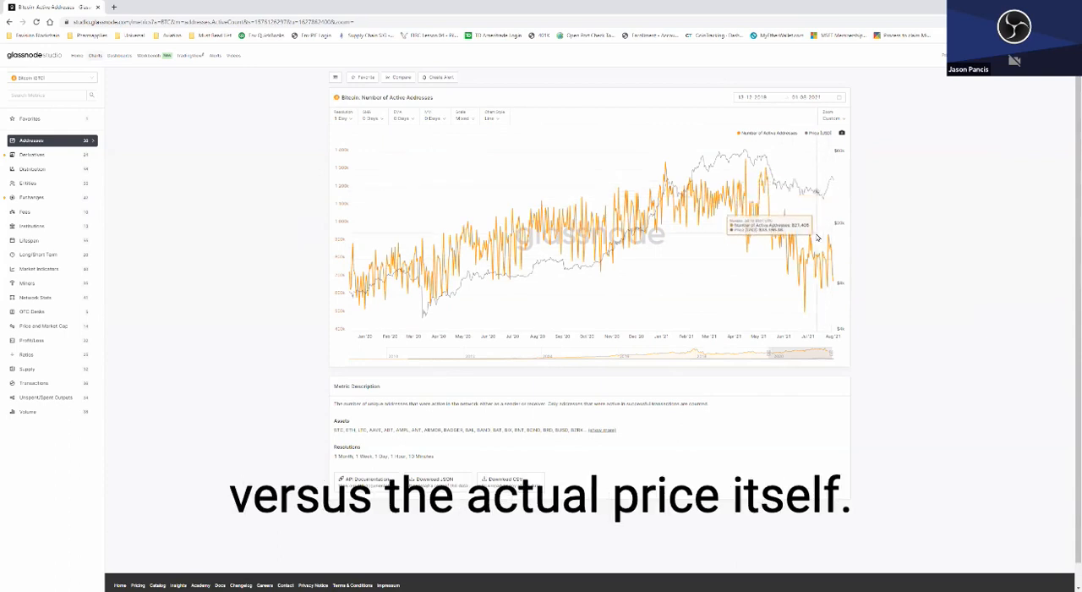
mouse_move(591, 216)
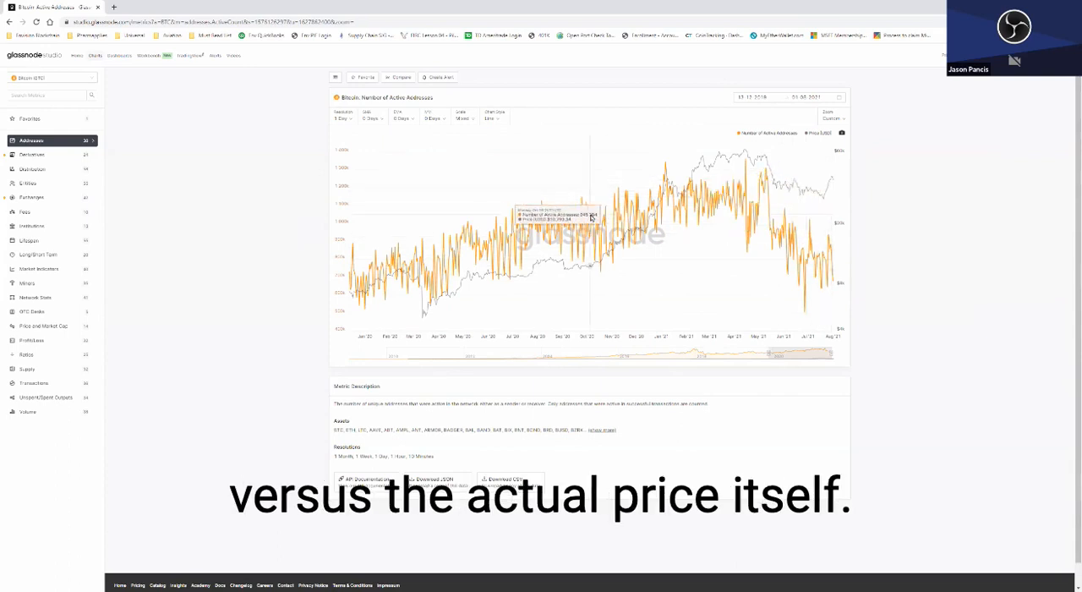
mouse_move(825, 261)
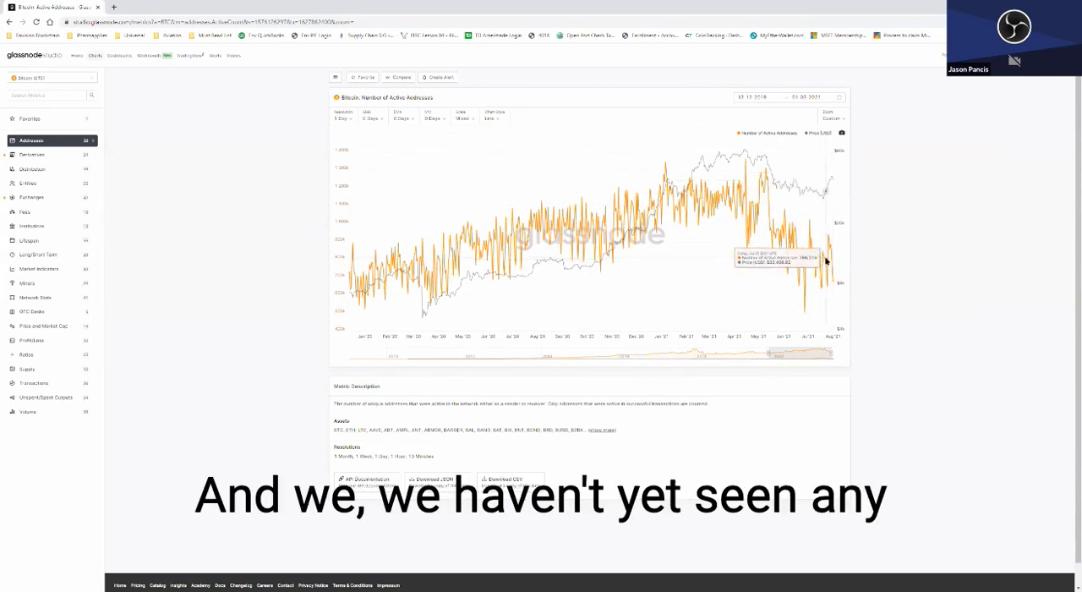
mouse_move(296, 172)
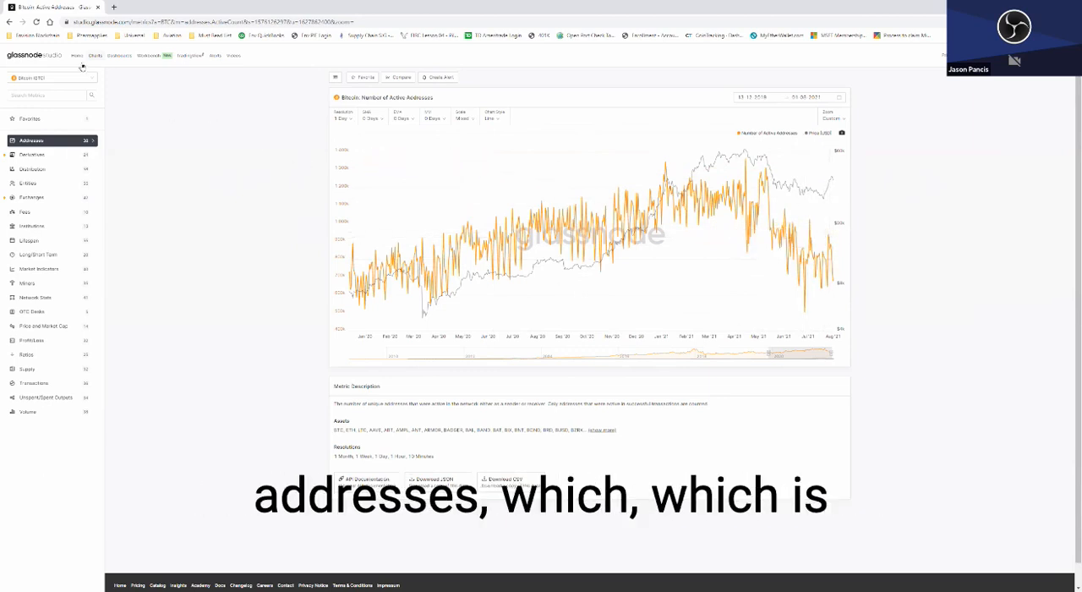
Expand the Addresses category in the sidebar to list its individual metrics.
click(31, 140)
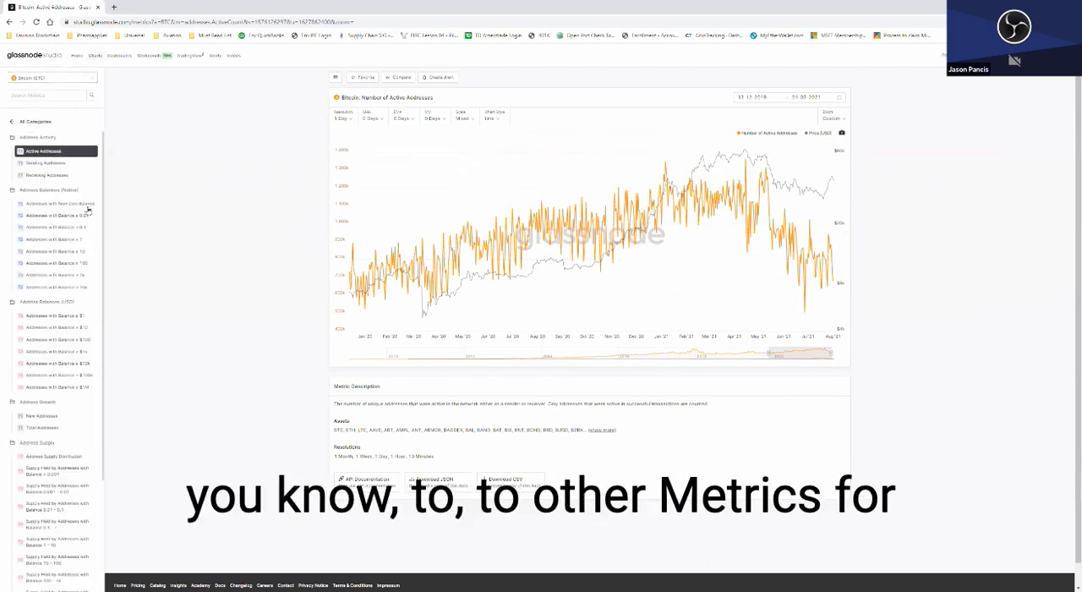
Chart Bitcoin's New Addresses, then browse down to the exchange and futures categories.
click(40, 372)
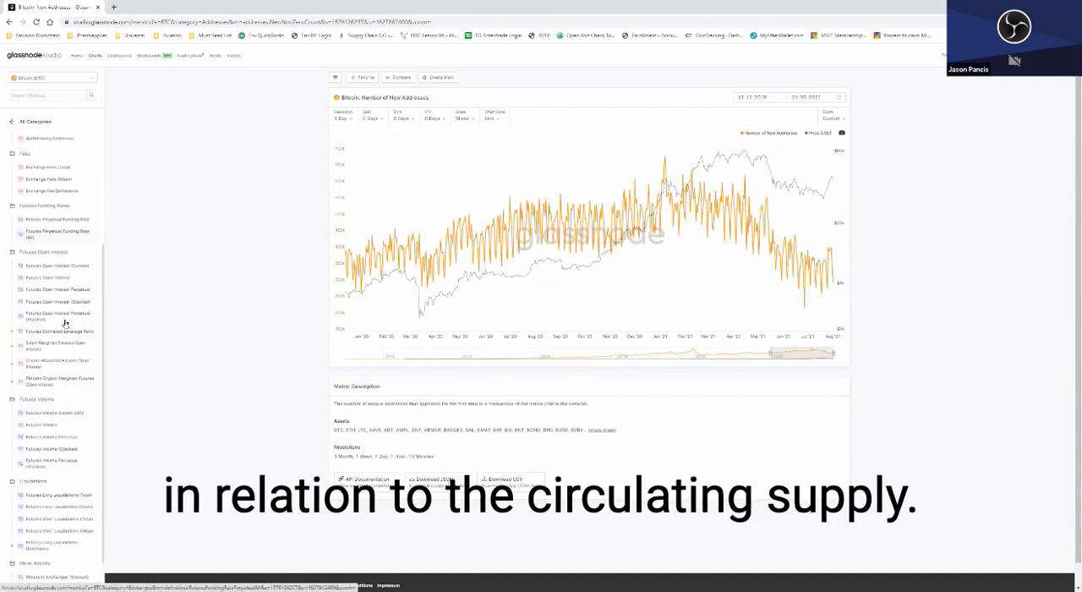
scroll(down, 3)
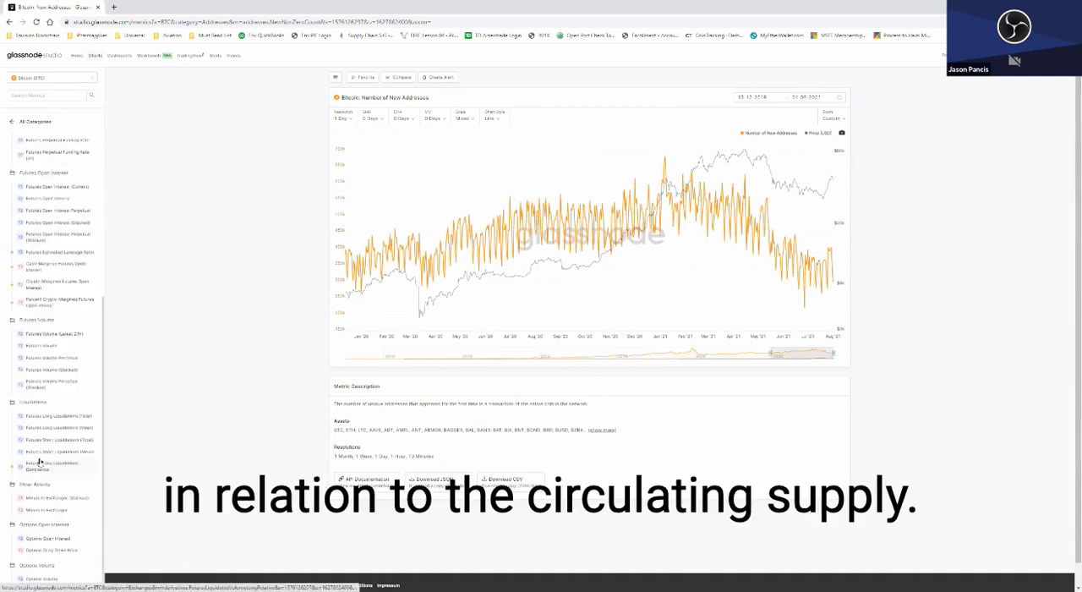
scroll(down, 3)
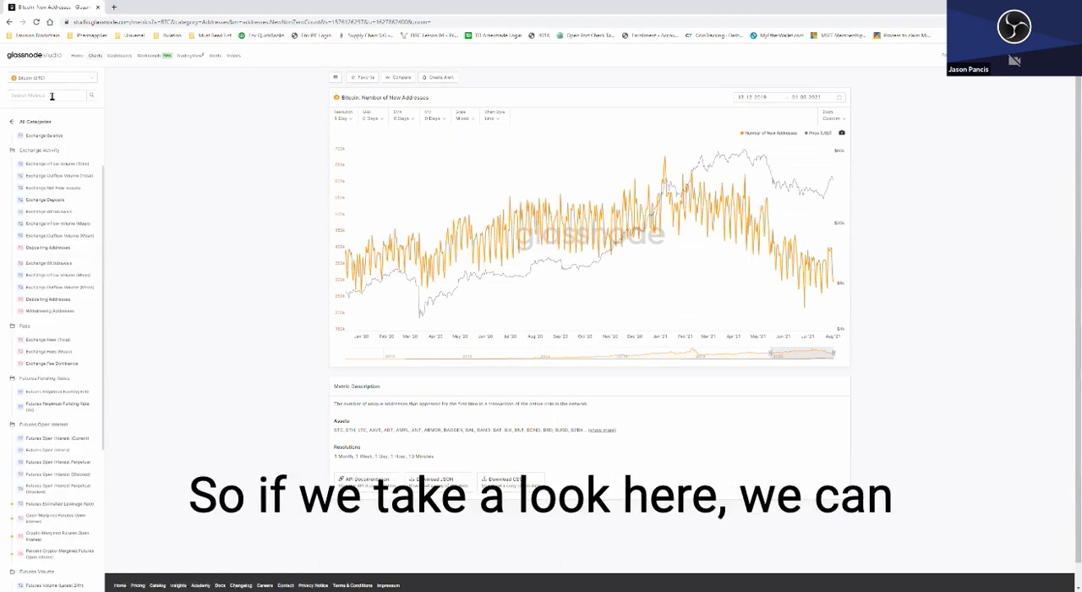
Filter the metric list by searching for "exchange".
text(exchange)
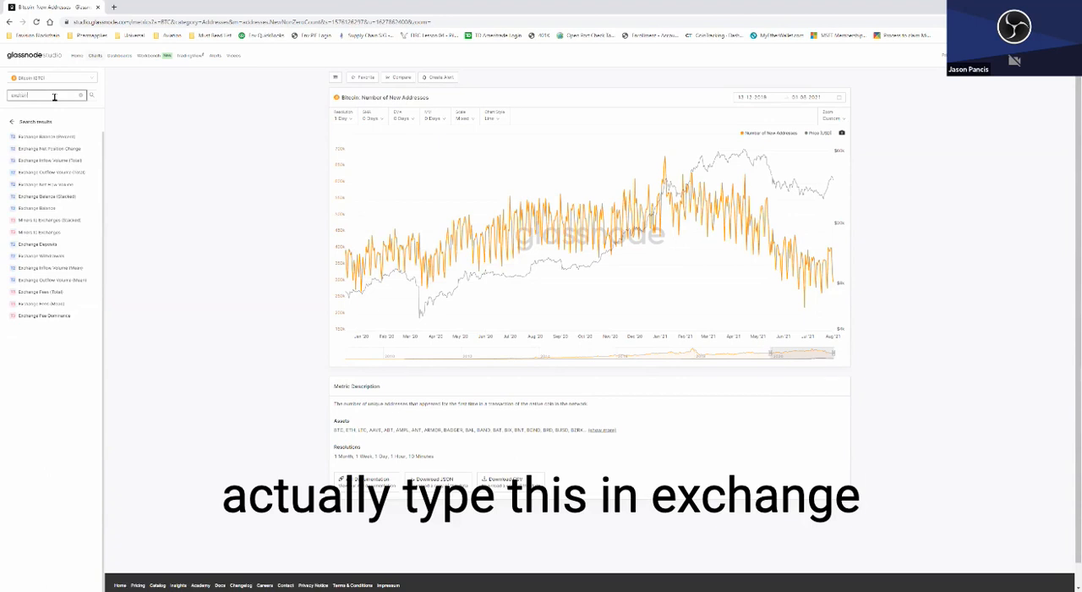
text(exchange)
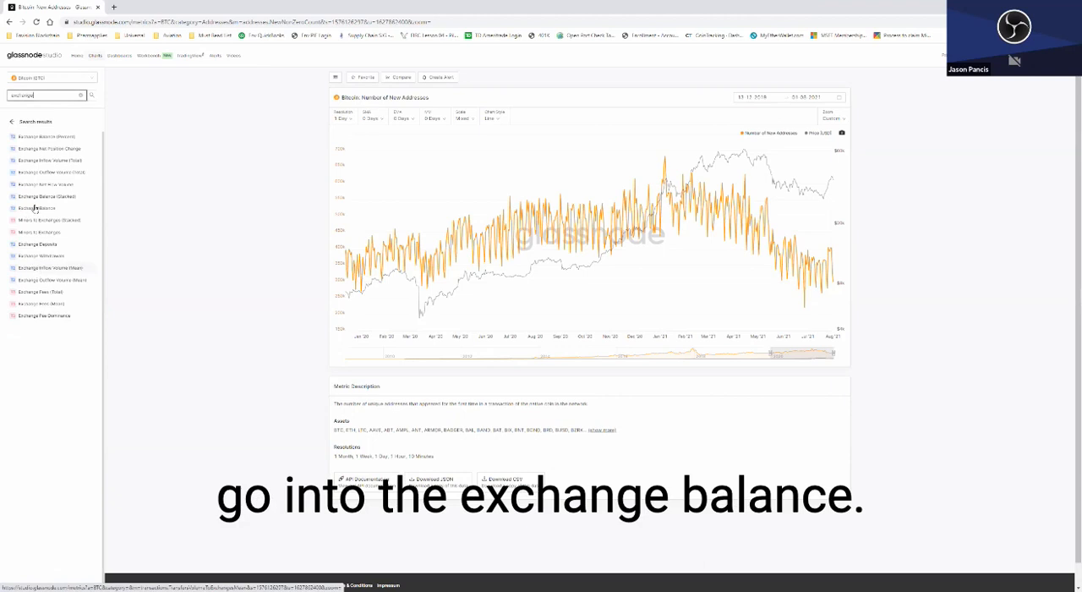
Chart Bitcoin's Exchange Balance from the filtered exchange metrics.
click(37, 208)
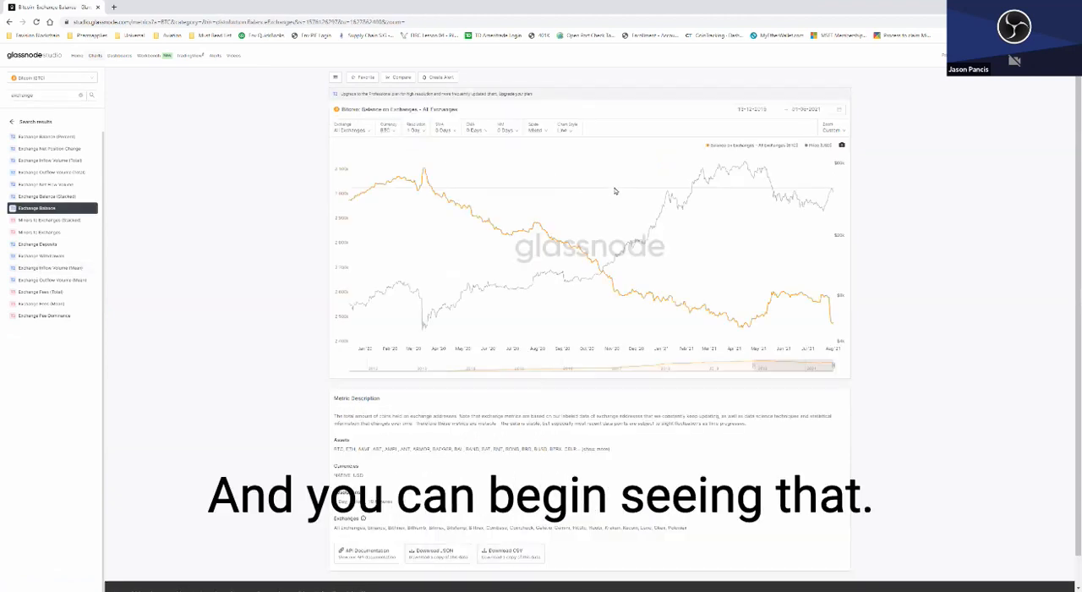
mouse_move(828, 301)
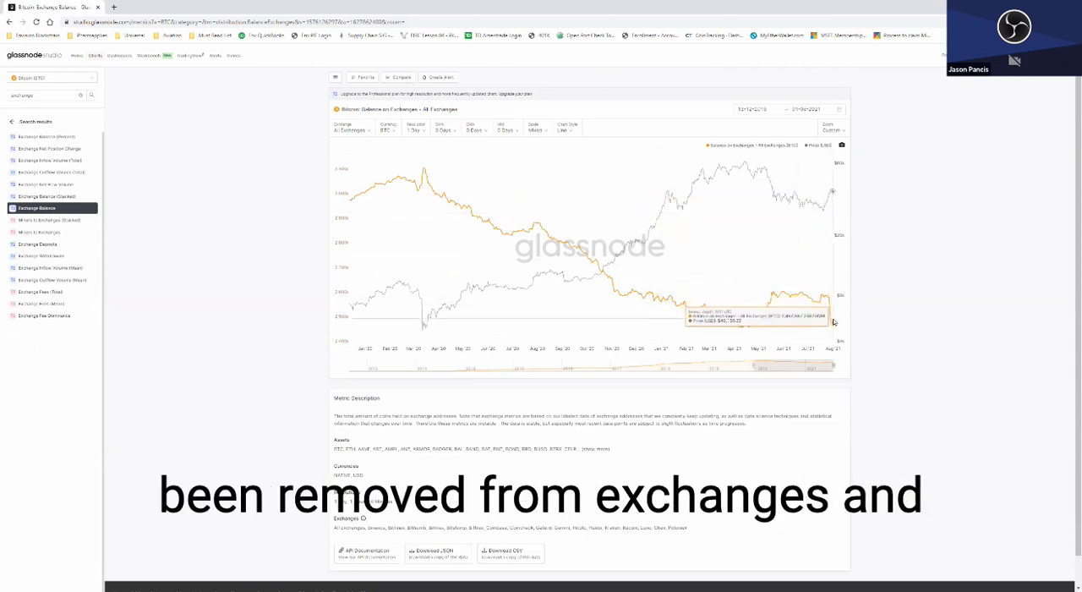
mouse_move(821, 204)
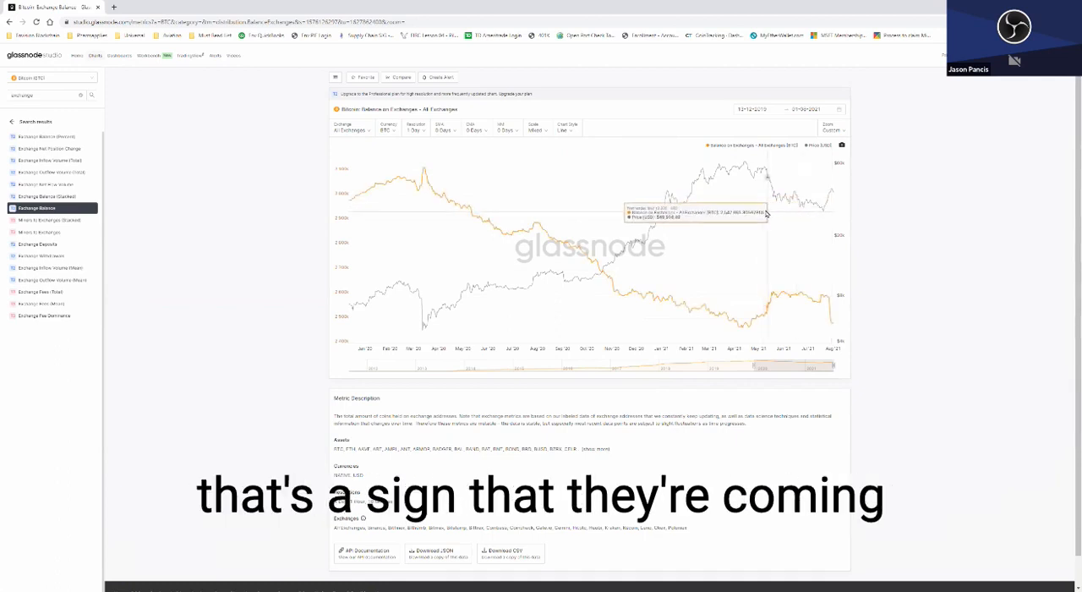
mouse_move(781, 210)
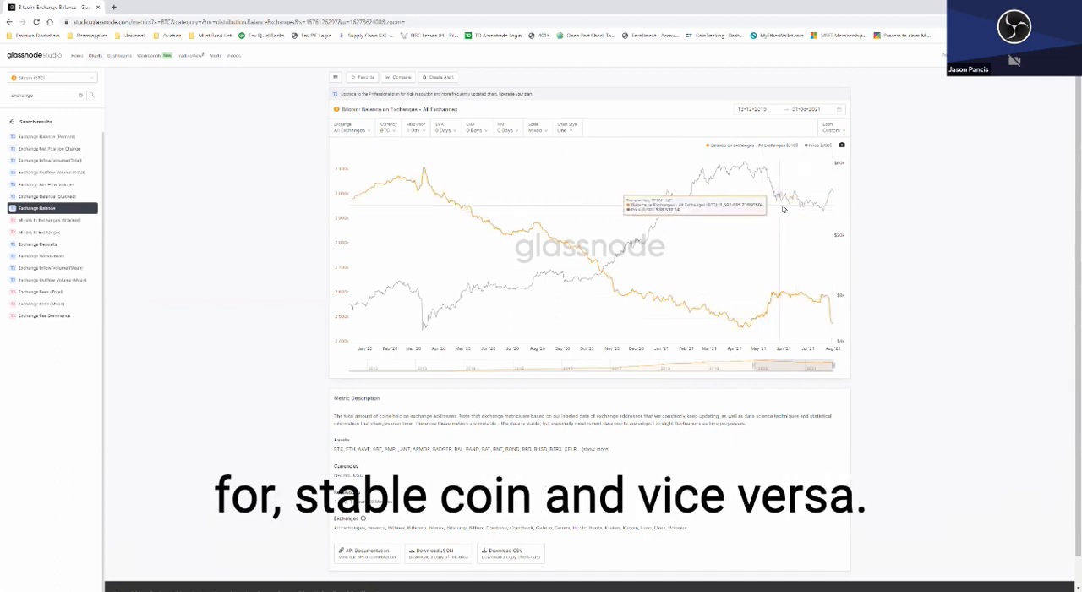
mouse_move(828, 192)
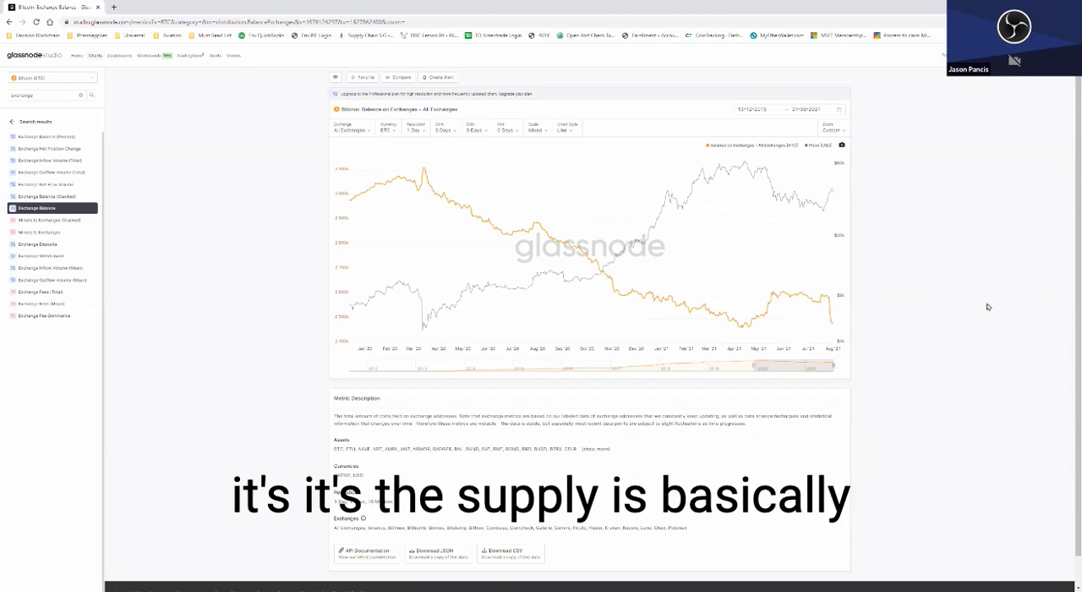
mouse_move(990, 304)
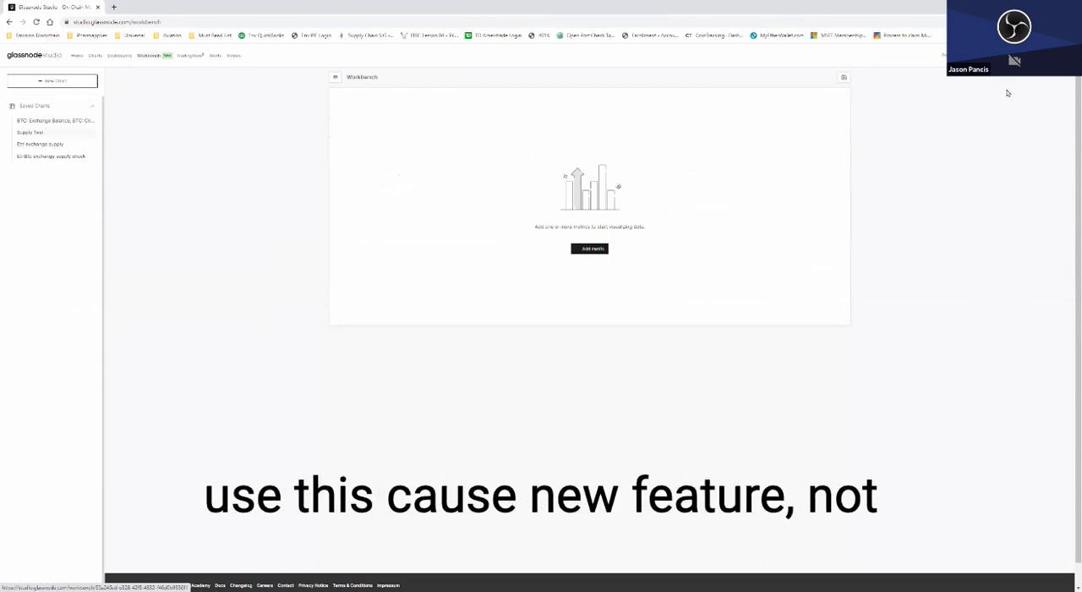
mouse_move(529, 195)
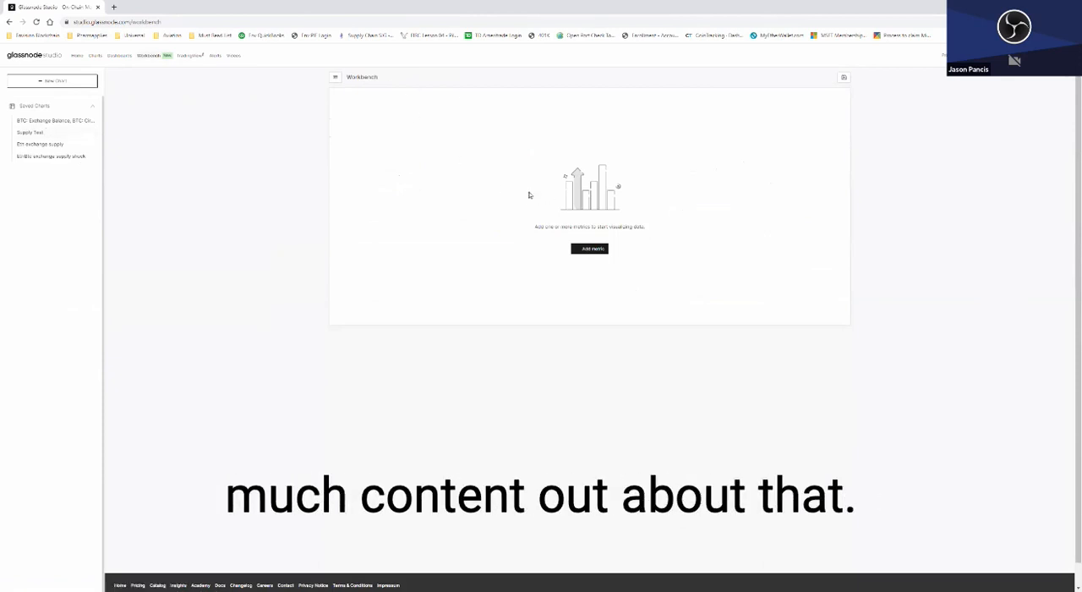
Add BTC Exchange Balance as the first metric on the empty workbench.
click(590, 247)
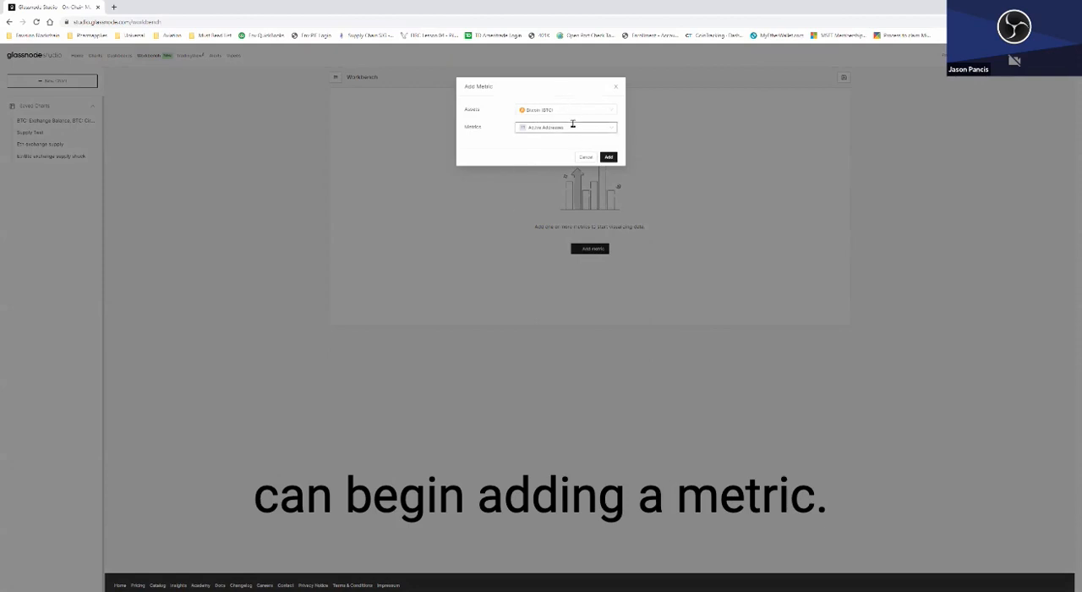
click(565, 126)
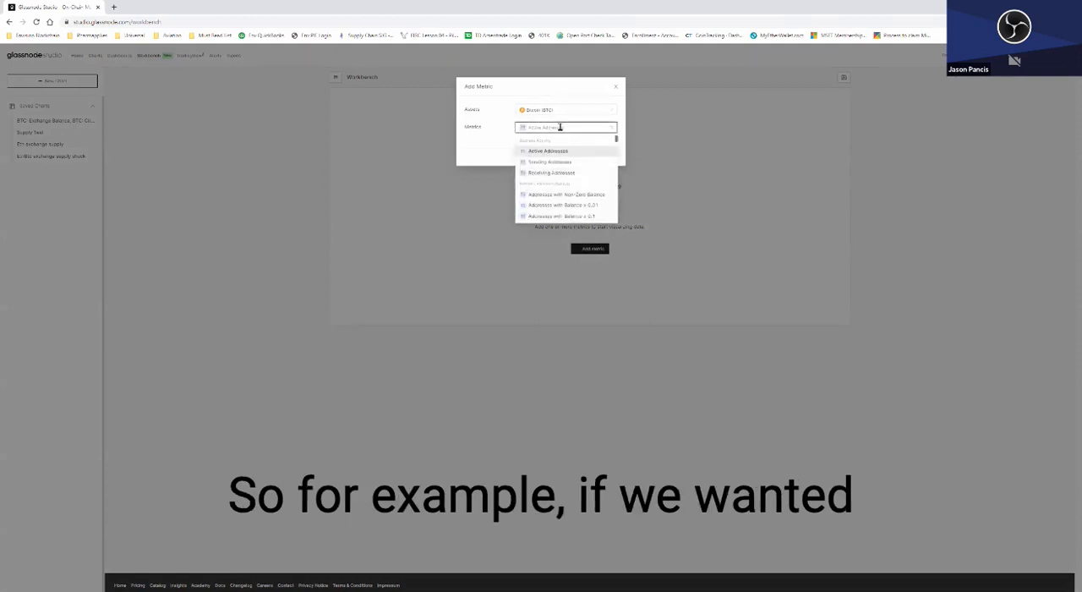
text(exch)
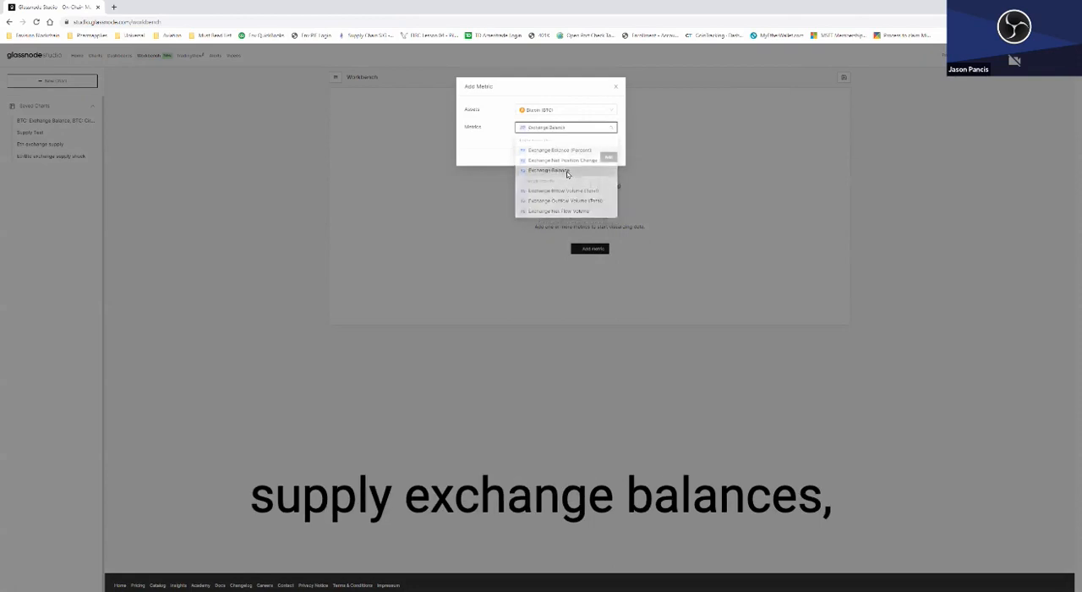
click(549, 169)
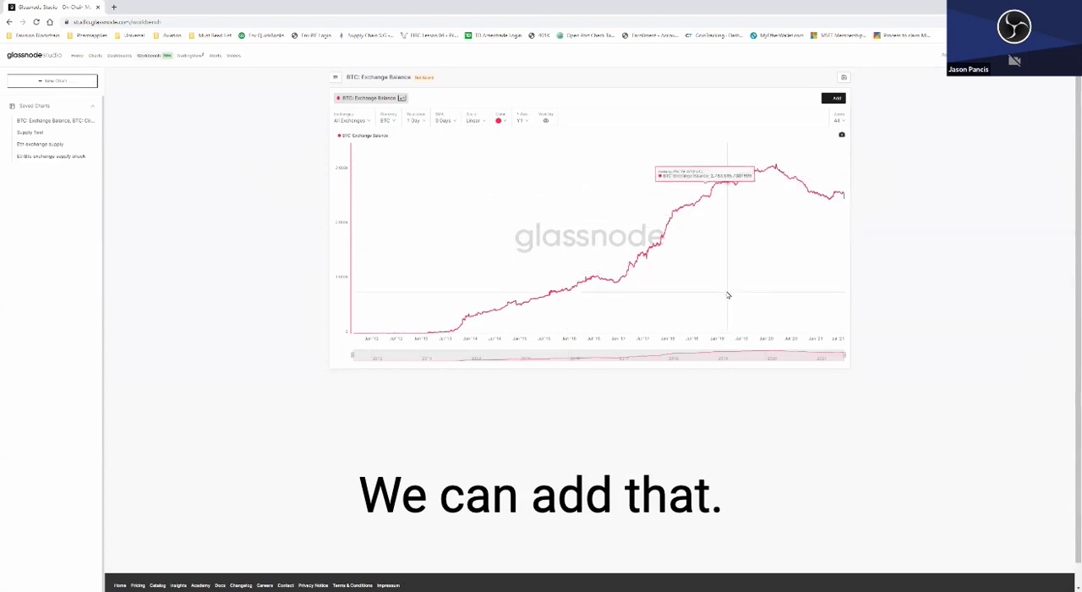
Add BTC Price as a second metric series overlaid on the exchange balance.
click(835, 98)
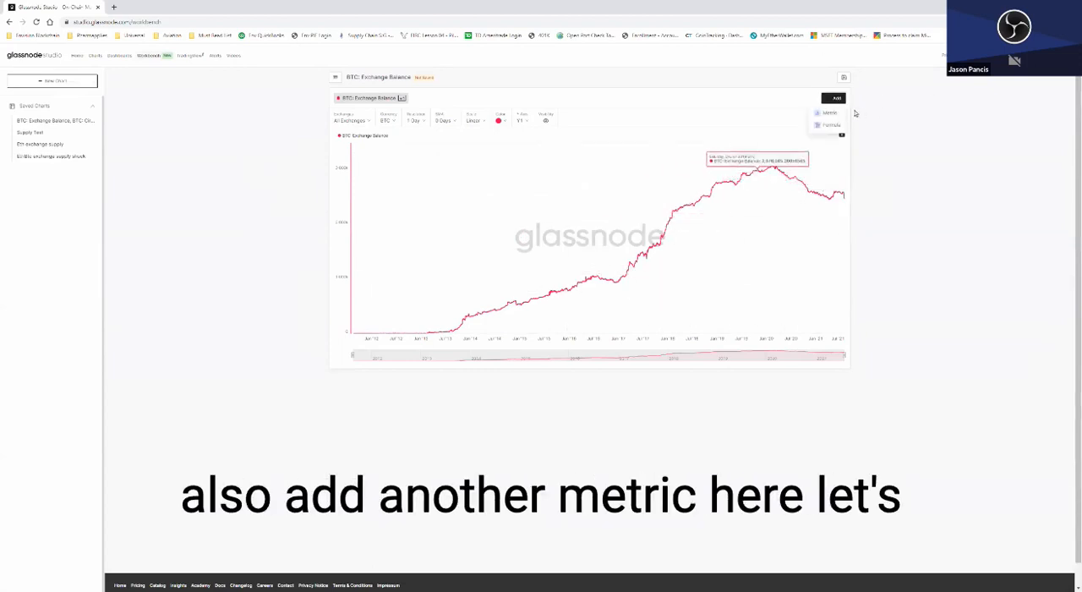
click(835, 98)
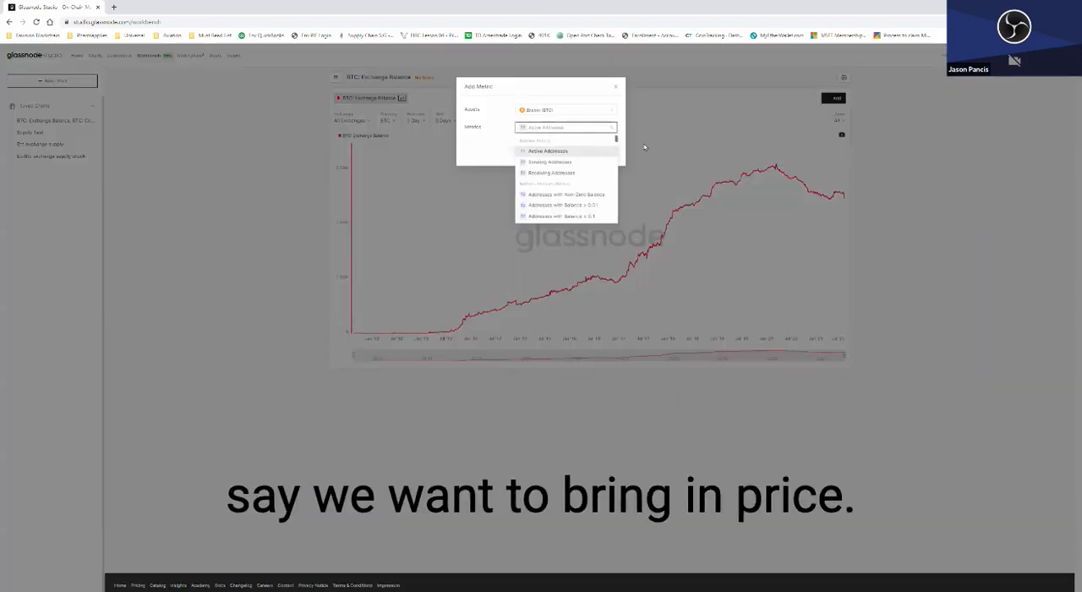
text(price)
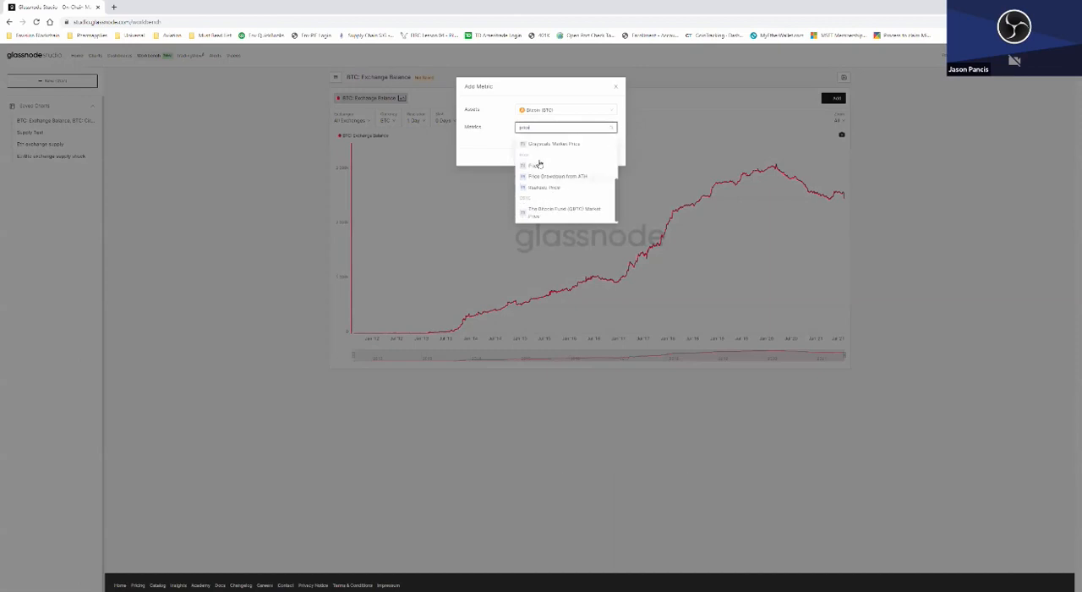
click(528, 165)
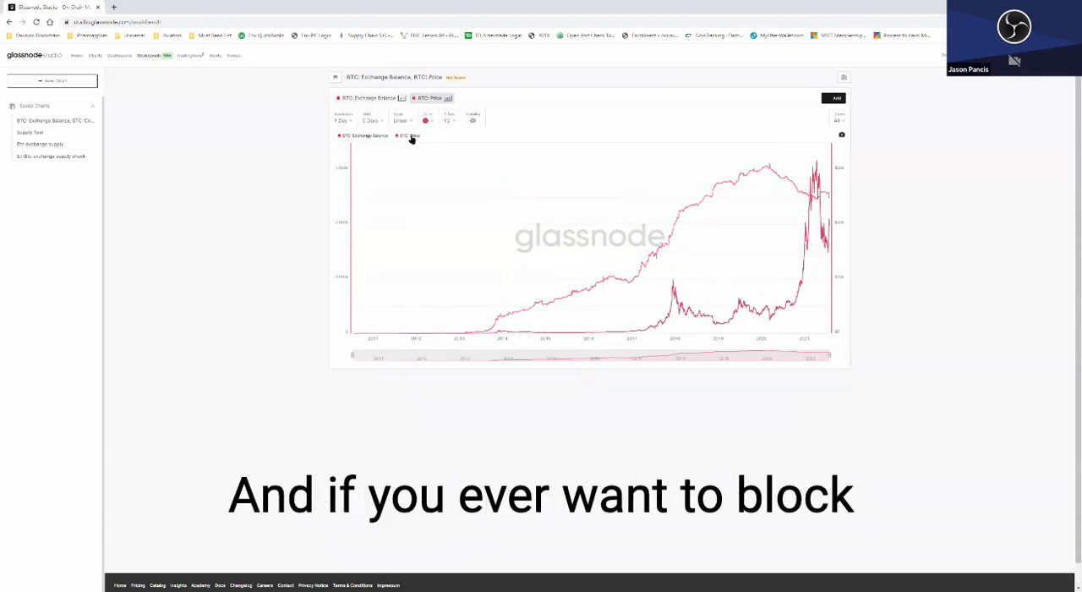
click(363, 135)
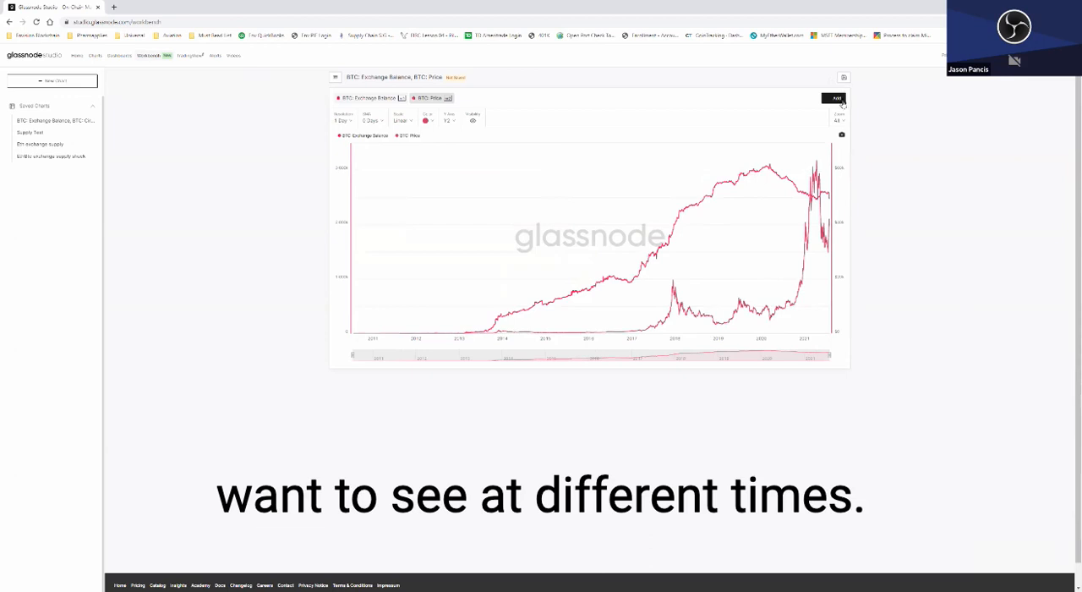
click(835, 98)
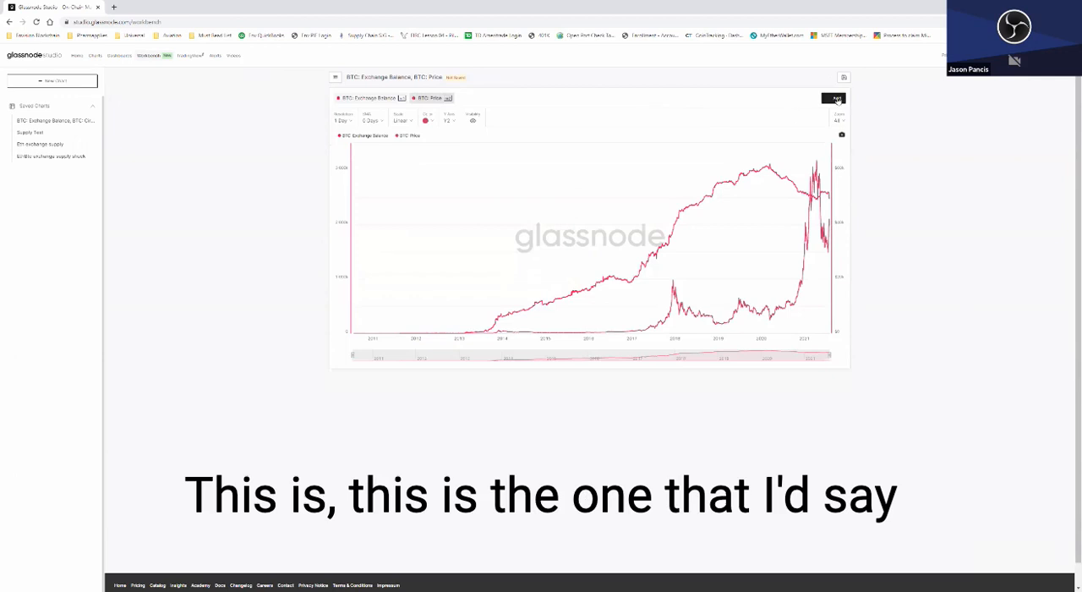
Add BTC Circulating Supply as a third metric series on the chart.
click(834, 98)
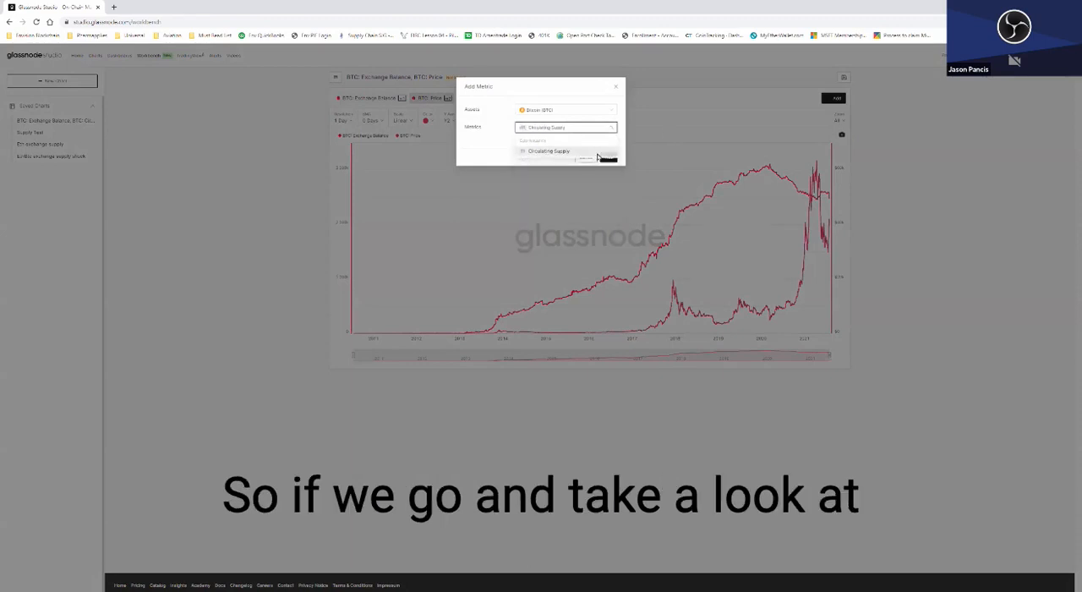
click(548, 151)
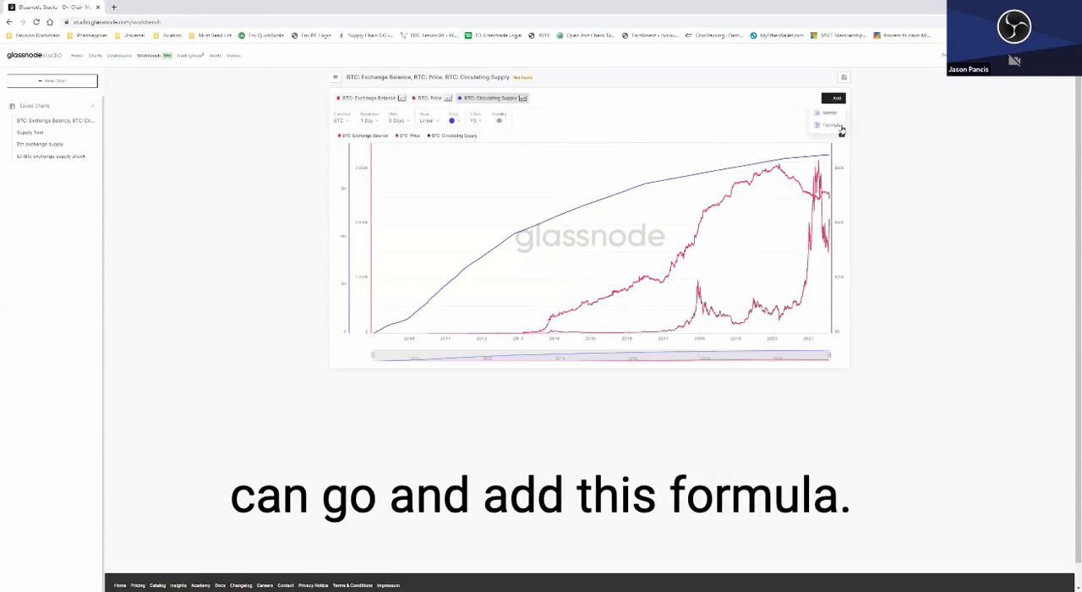
Add a Formula 1 series and begin entering a ratio of the metric variables.
click(832, 125)
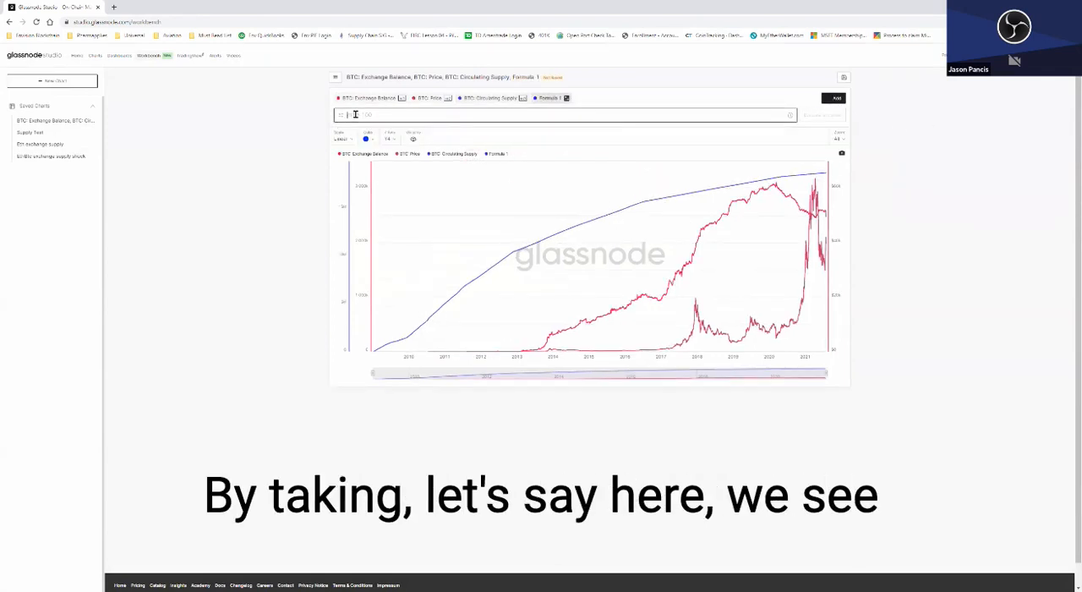
click(355, 115)
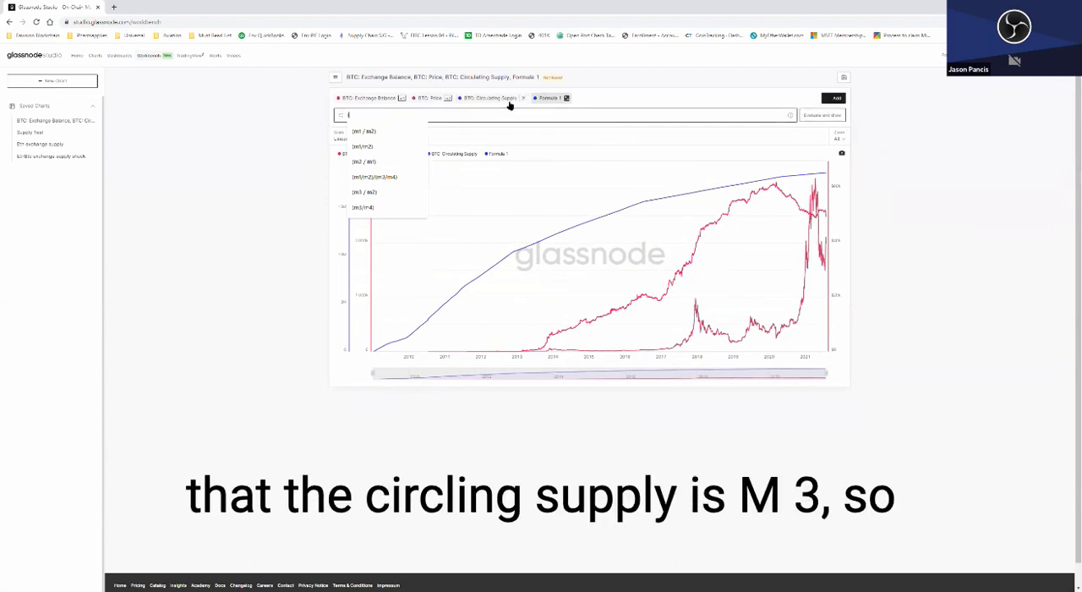
mouse_move(510, 104)
text(m3/m1))
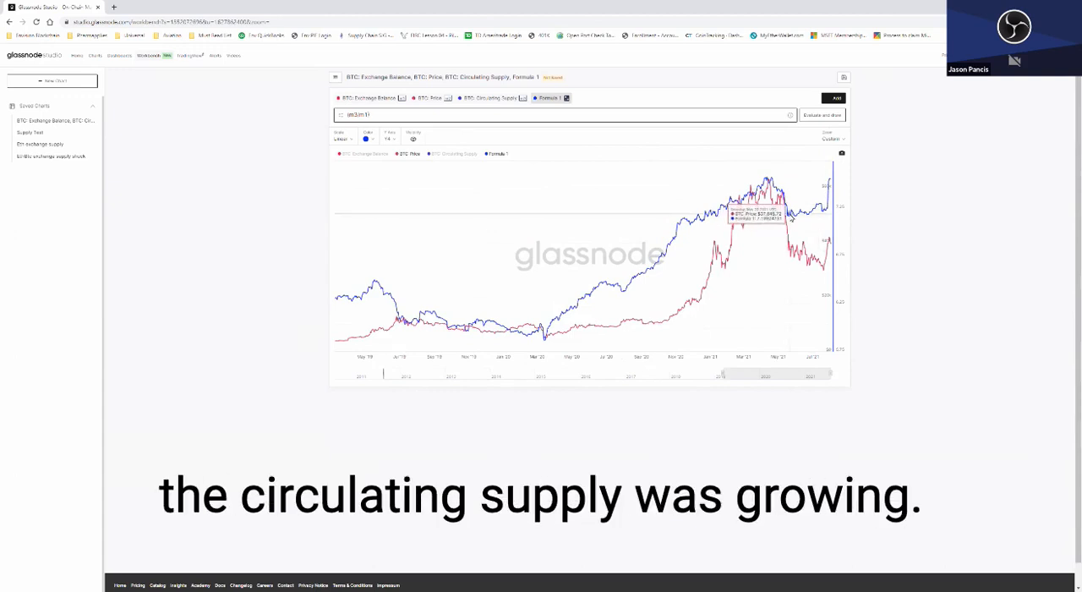
mouse_move(818, 207)
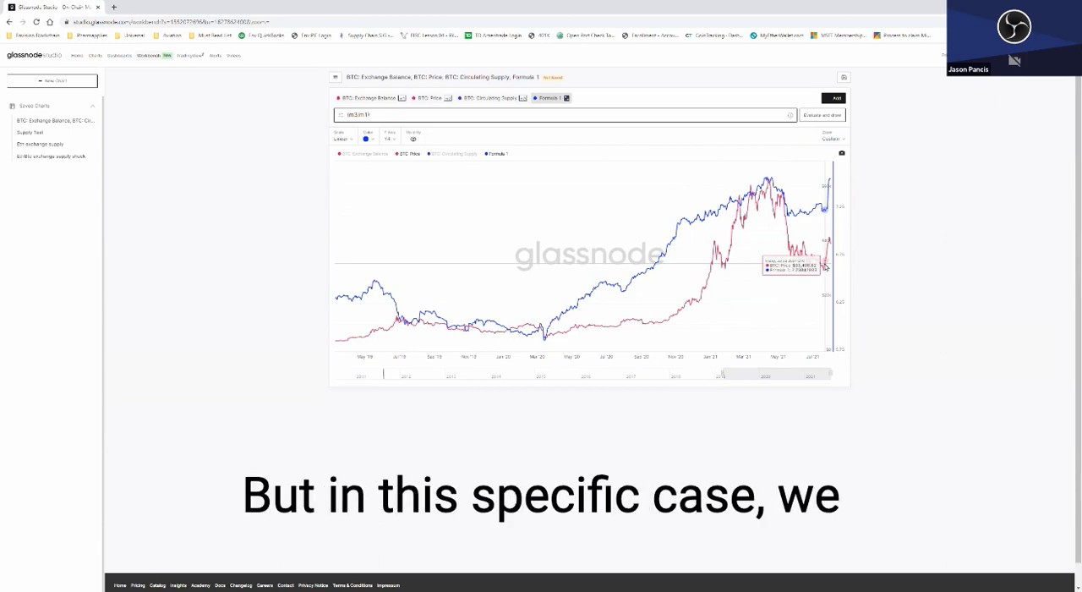
mouse_move(818, 217)
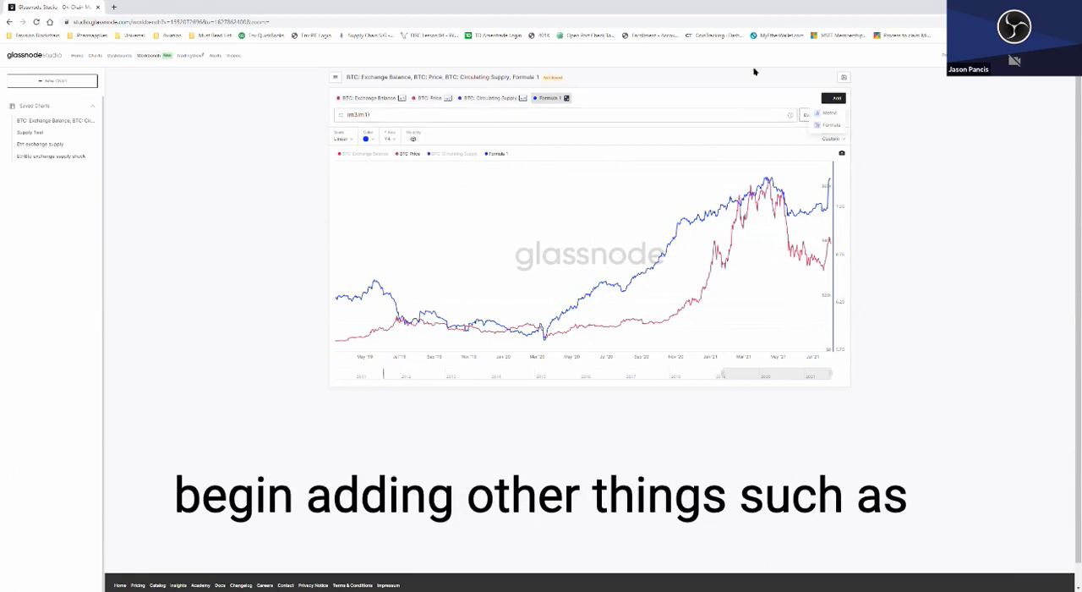
Add the BTC Exchange Net Position Change metric as a new series on the chart.
click(835, 98)
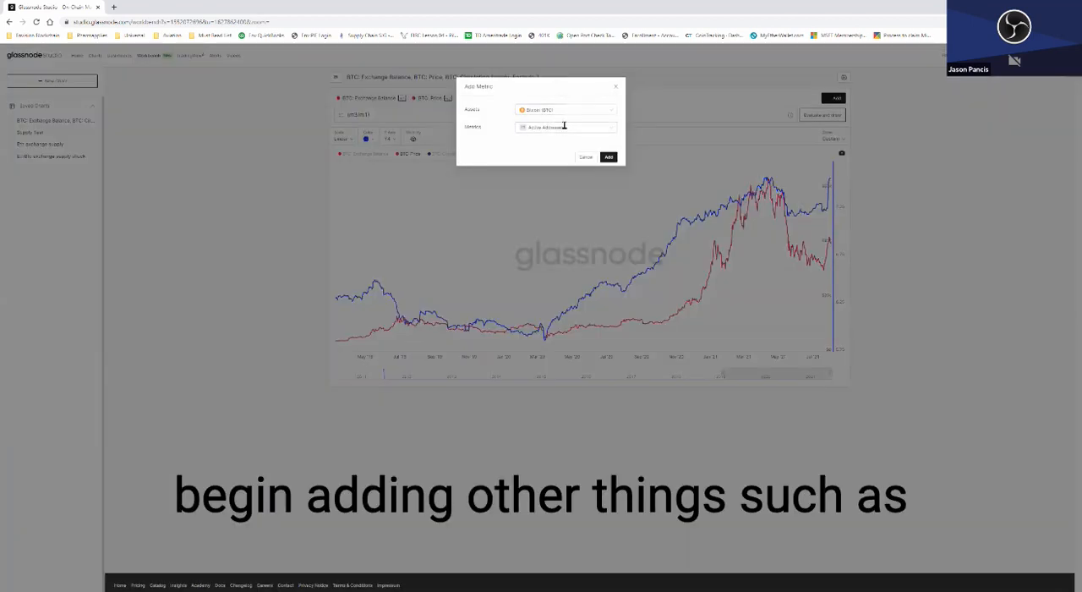
click(564, 127)
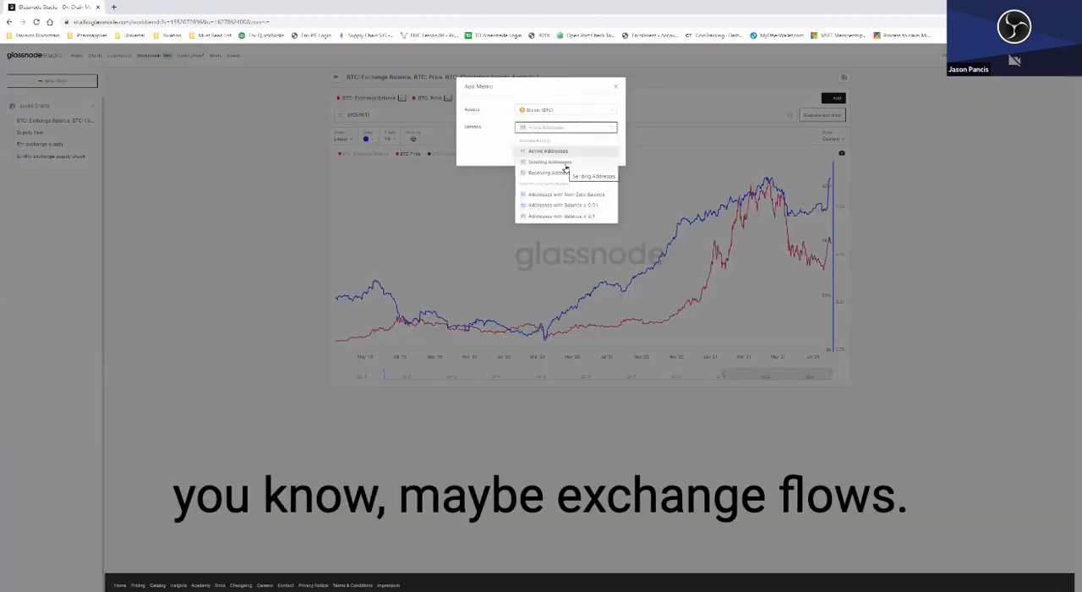
text(ex)
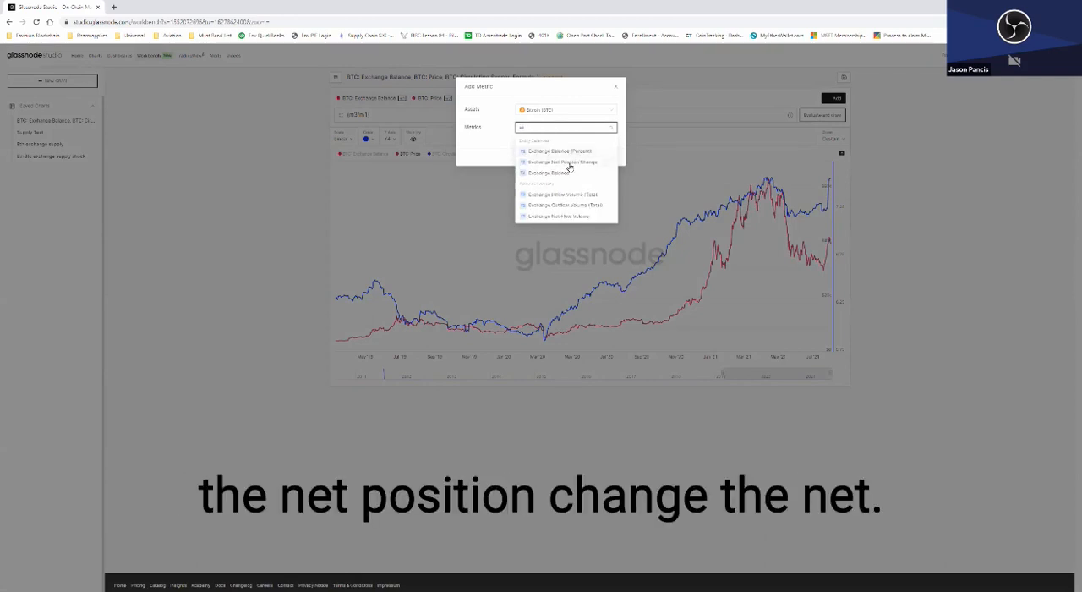
click(561, 163)
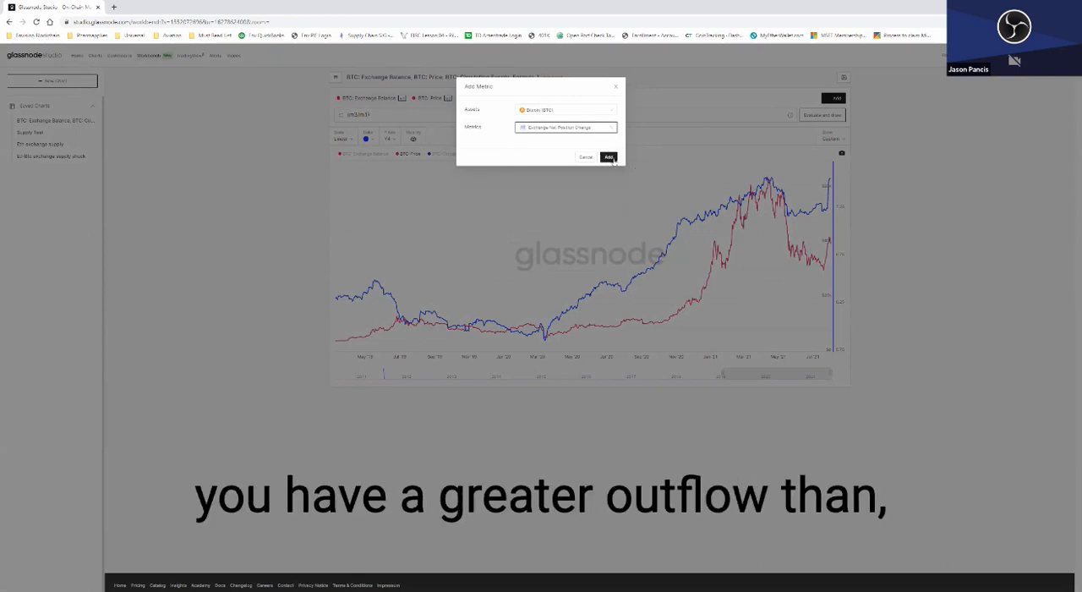
mouse_move(636, 191)
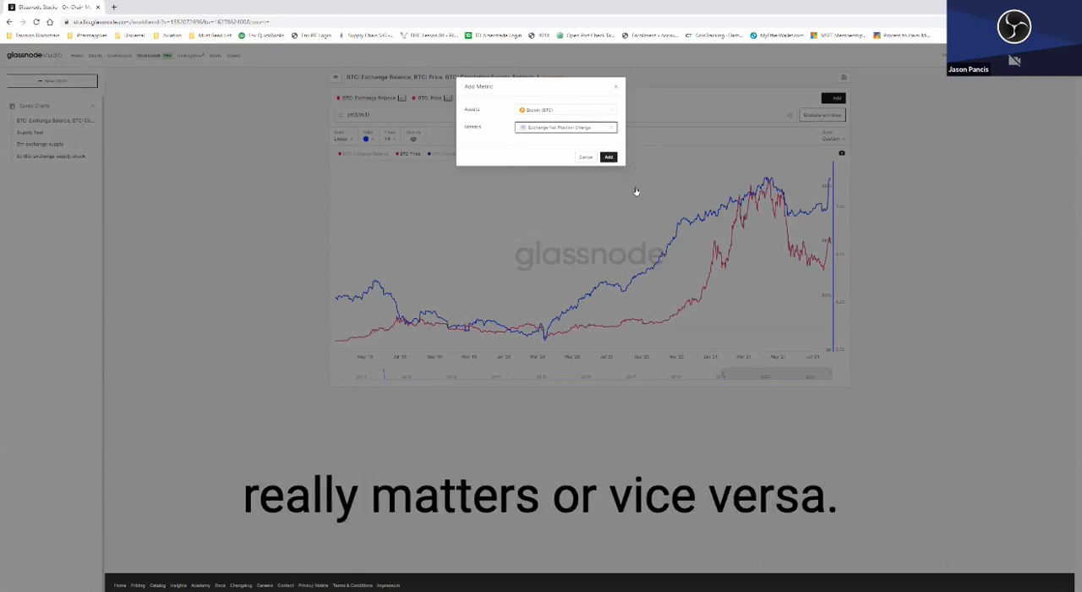
click(609, 157)
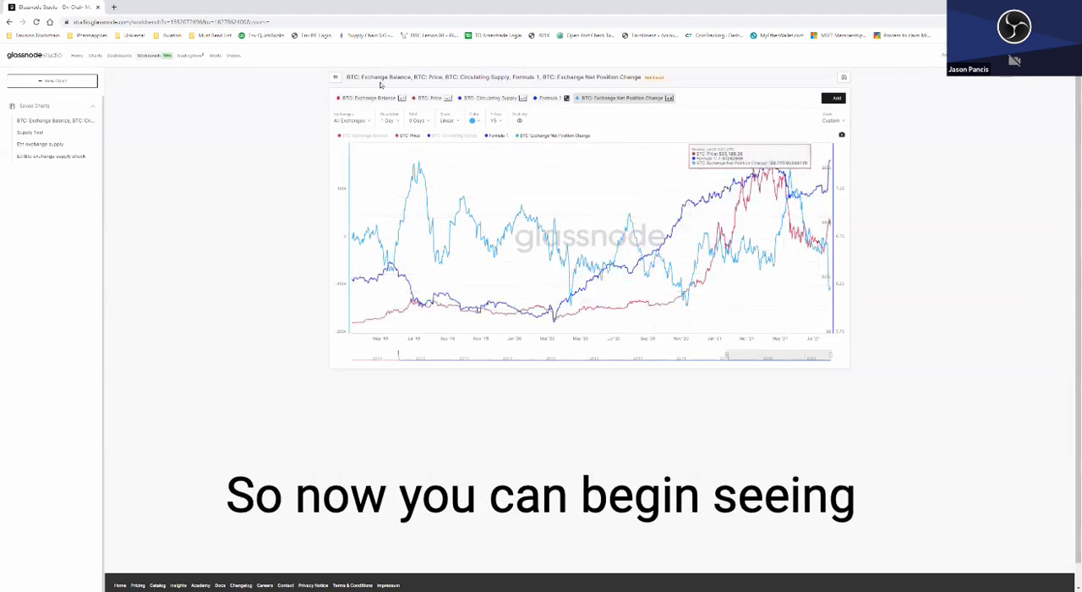
click(493, 135)
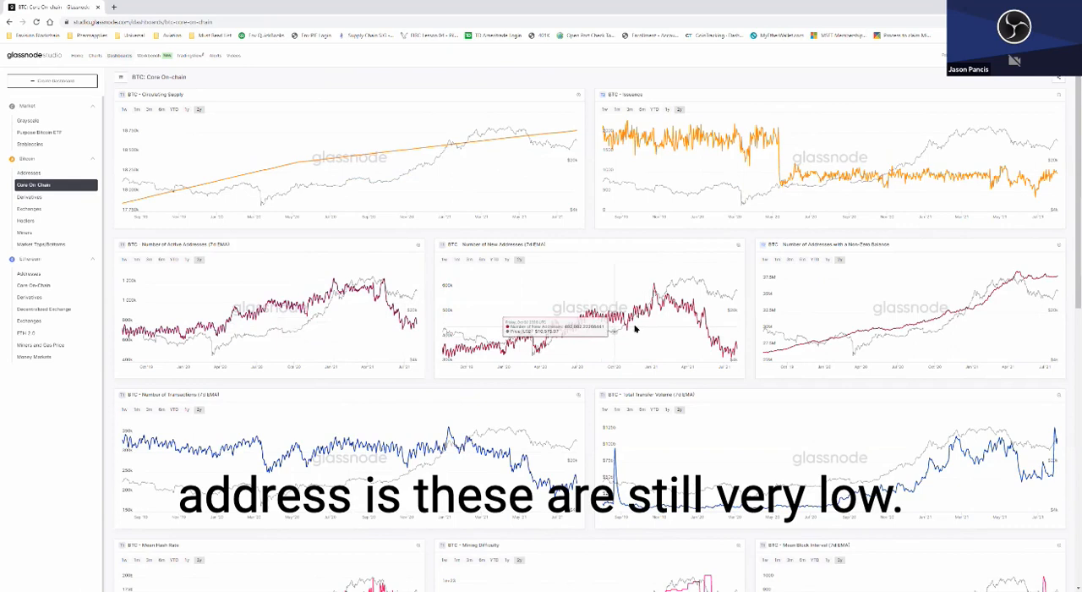
Scroll down through the Core On-Chain dashboard's lower charts such as transaction counts and fees.
scroll(down, 3)
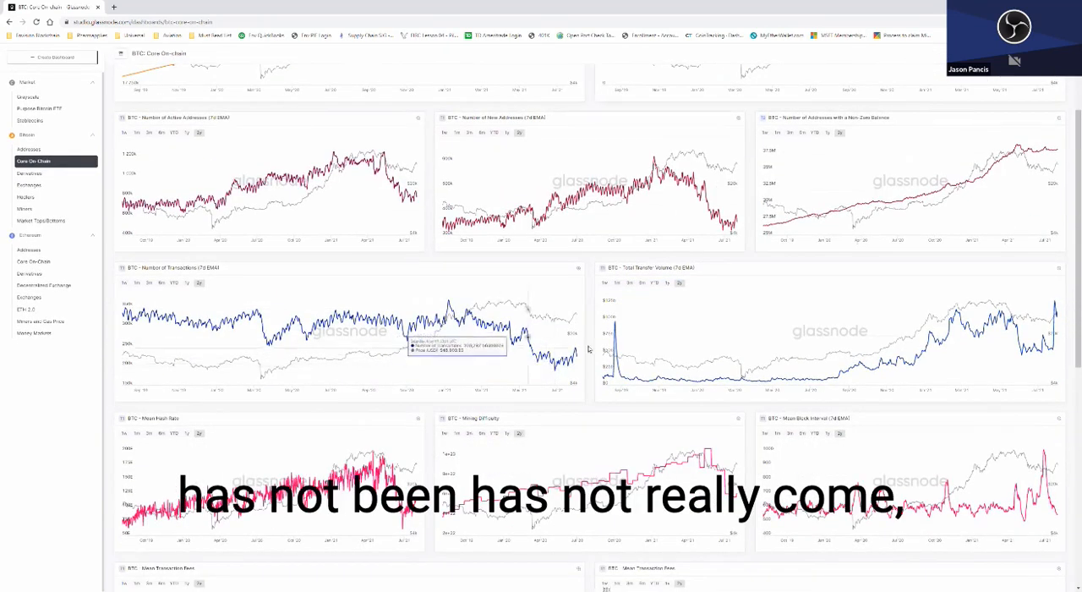
scroll(down, 3)
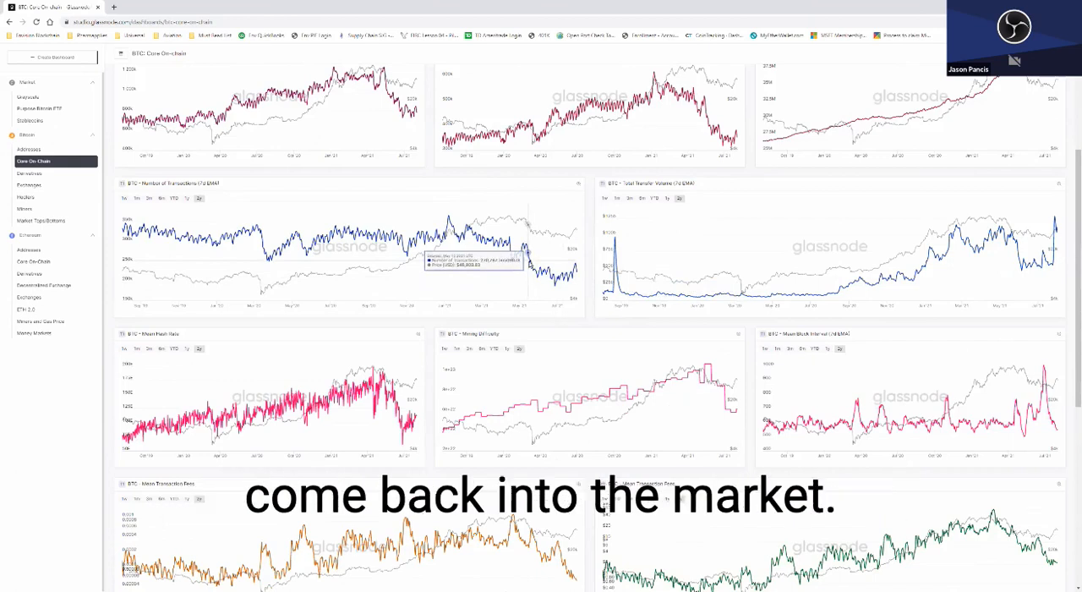
scroll(down, 3)
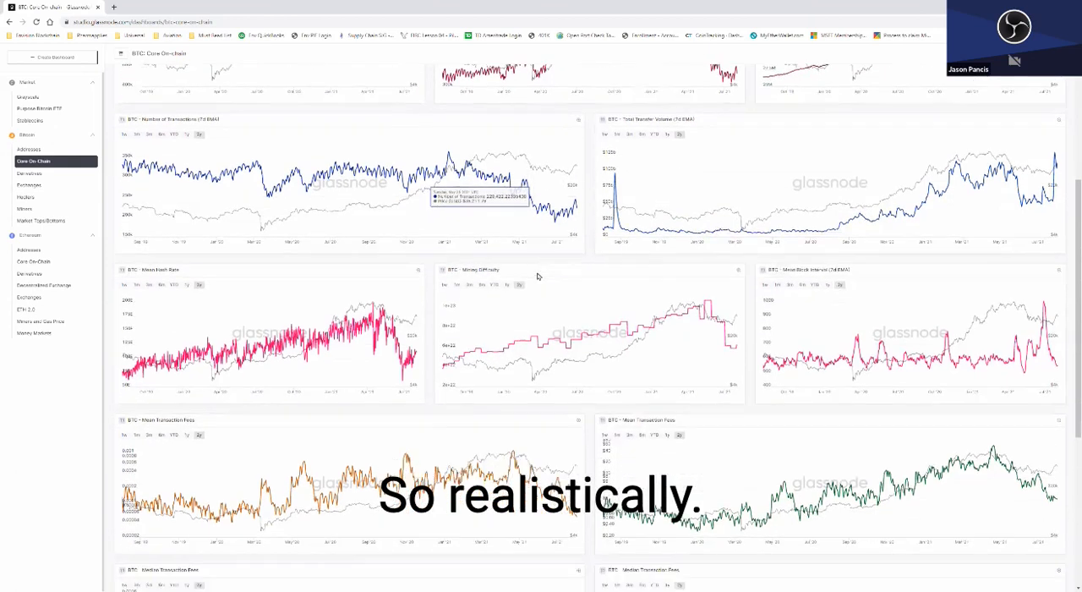
scroll(down, 3)
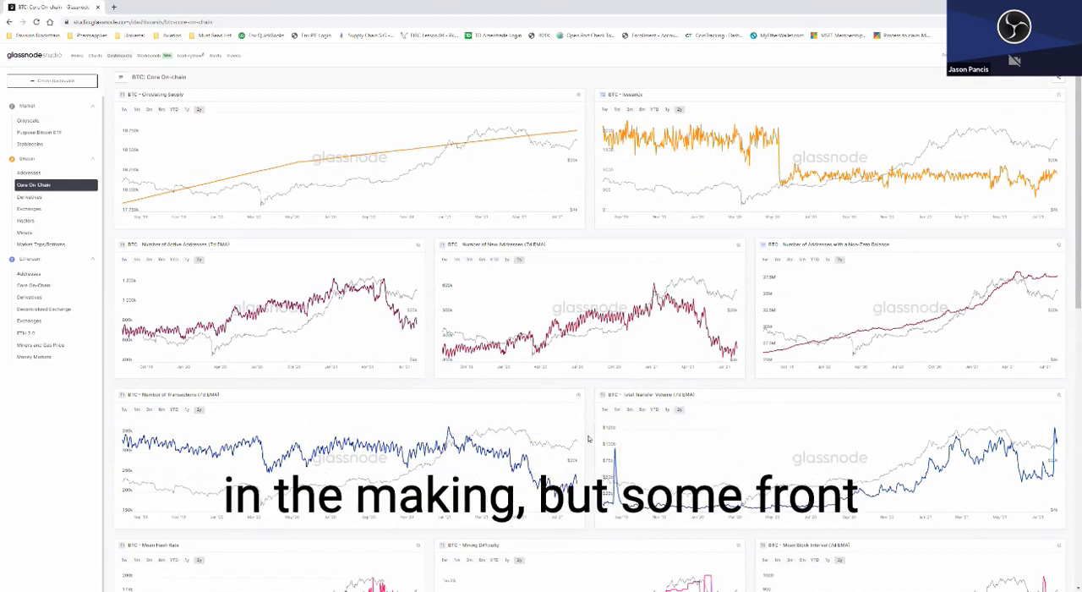
mouse_move(346, 332)
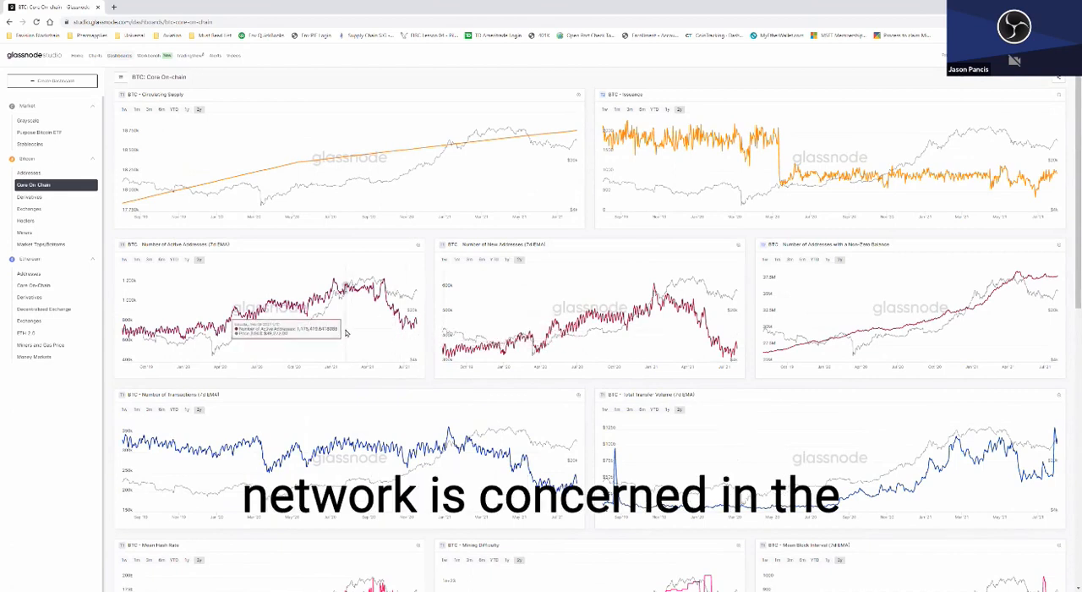
mouse_move(338, 320)
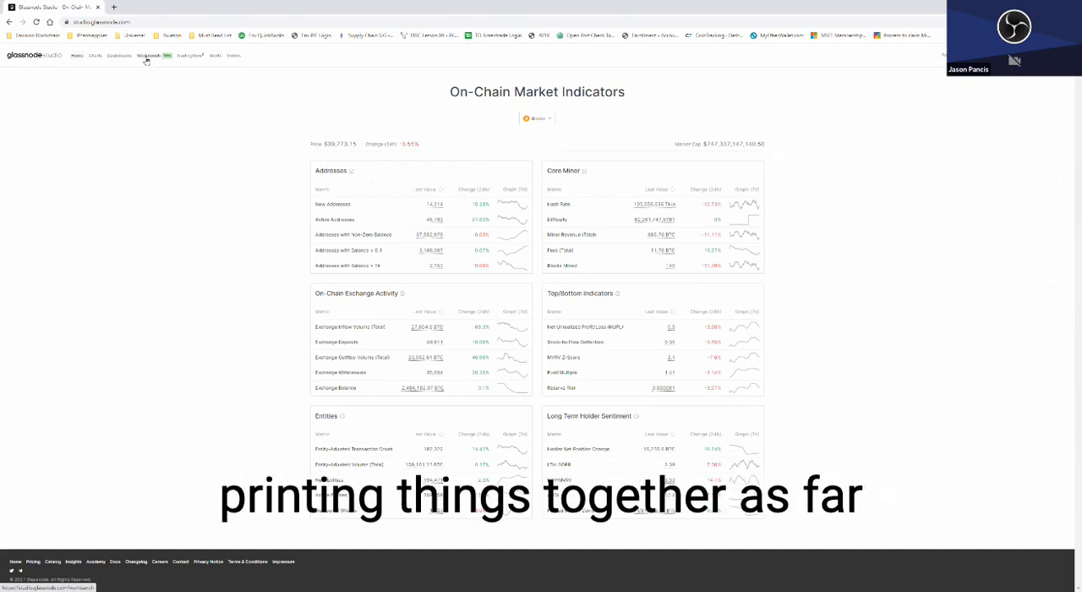
mouse_move(344, 83)
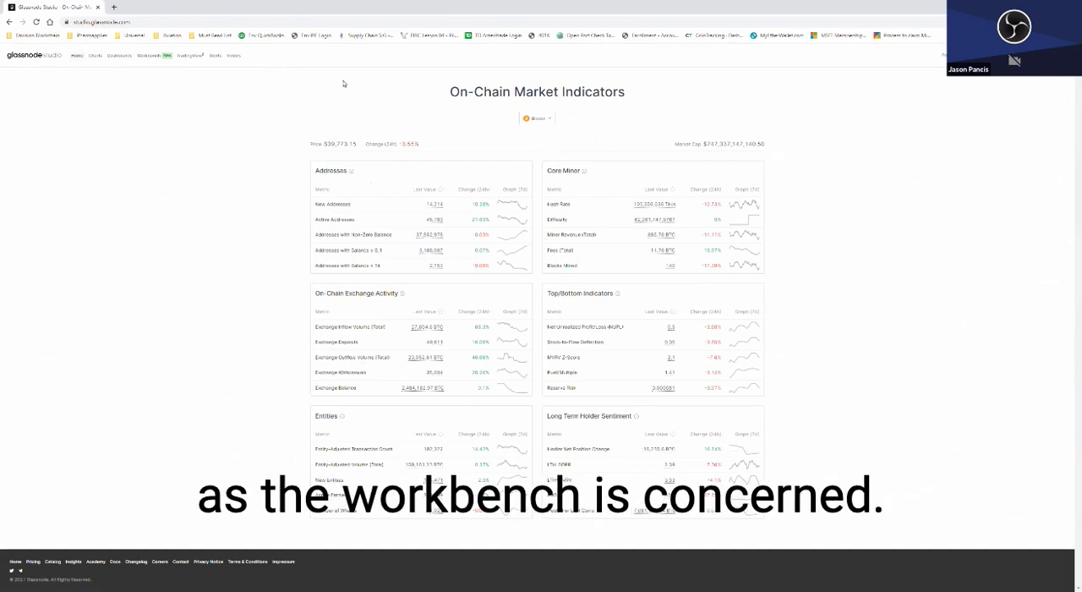